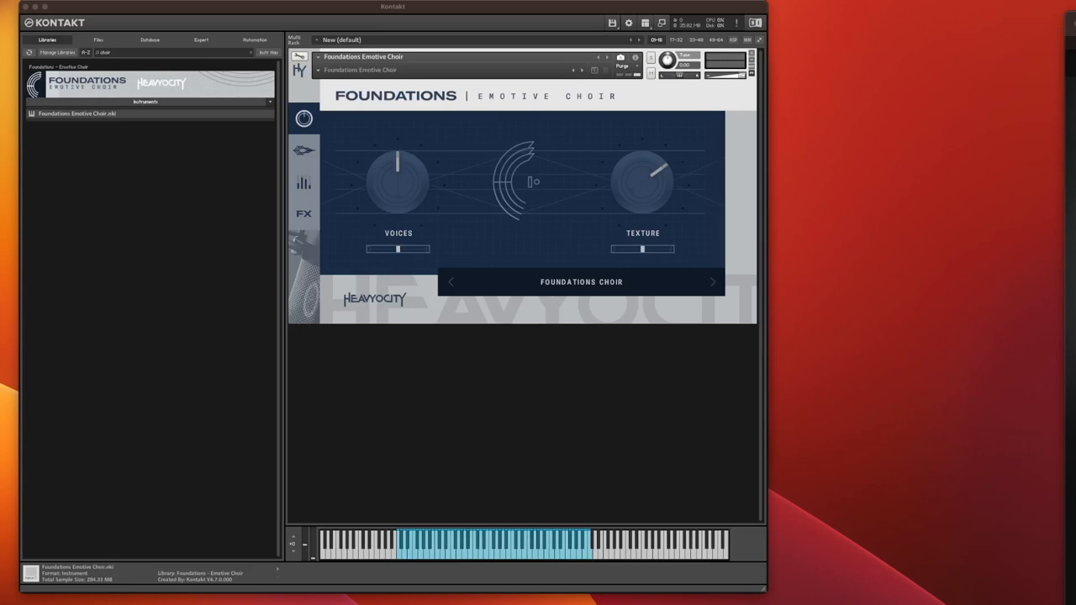
mouse_move(739, 7)
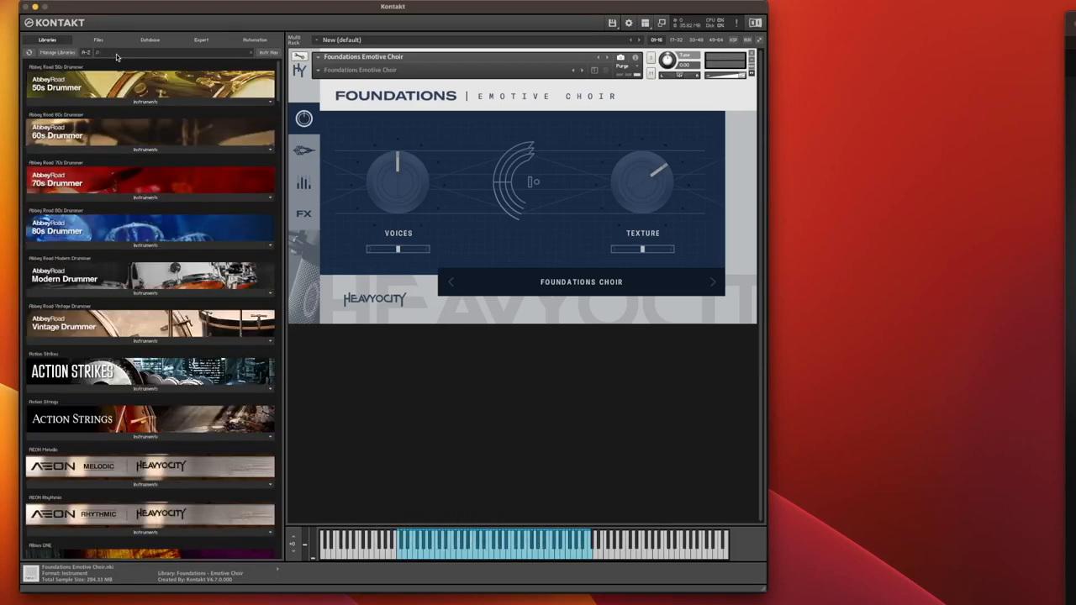
Filter the library browser with the search term 'foundation'.
text(foundations)
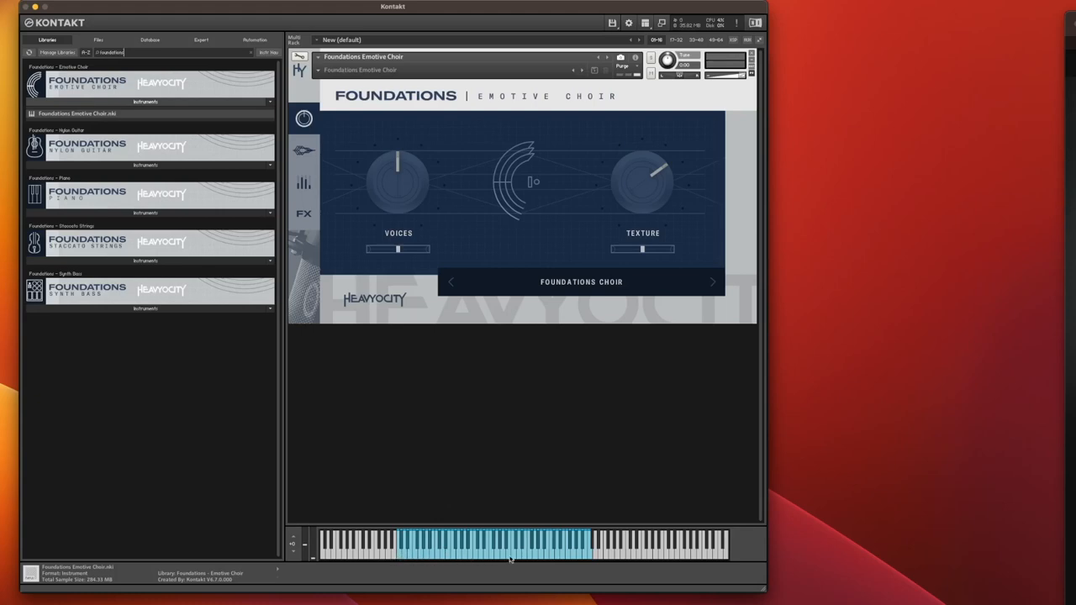
mouse_move(541, 557)
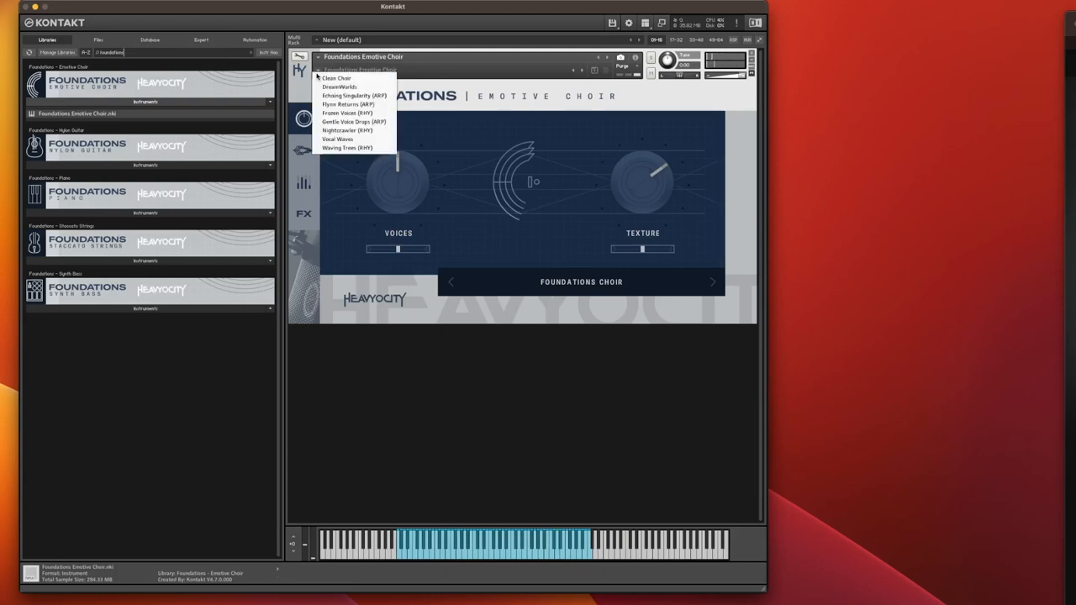
Load the Clean Choir snapshot, then step forward to the DreamWorlds snapshot.
click(335, 77)
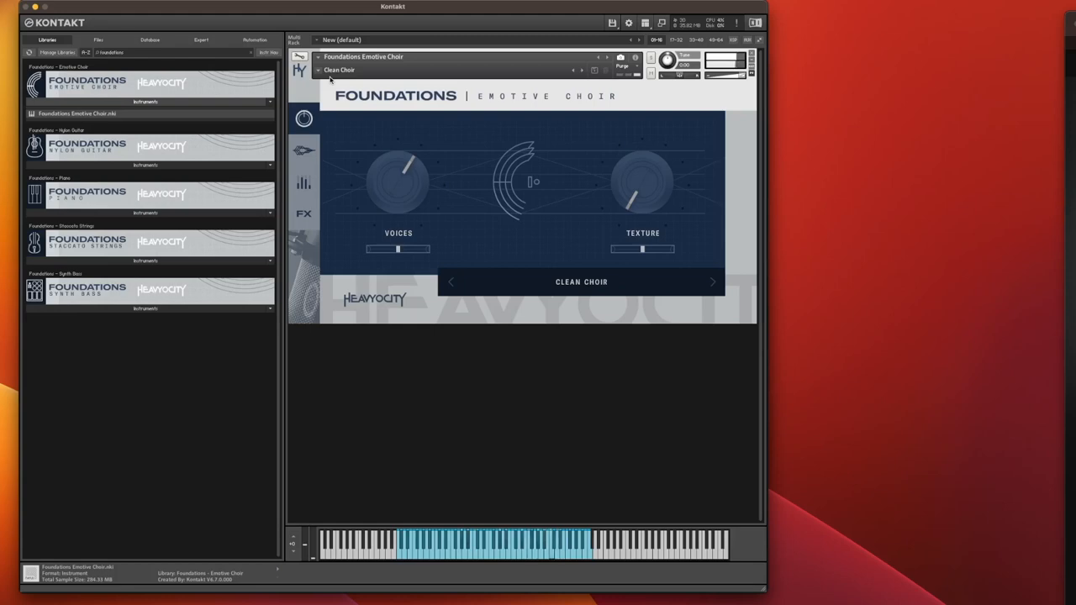
mouse_move(596, 69)
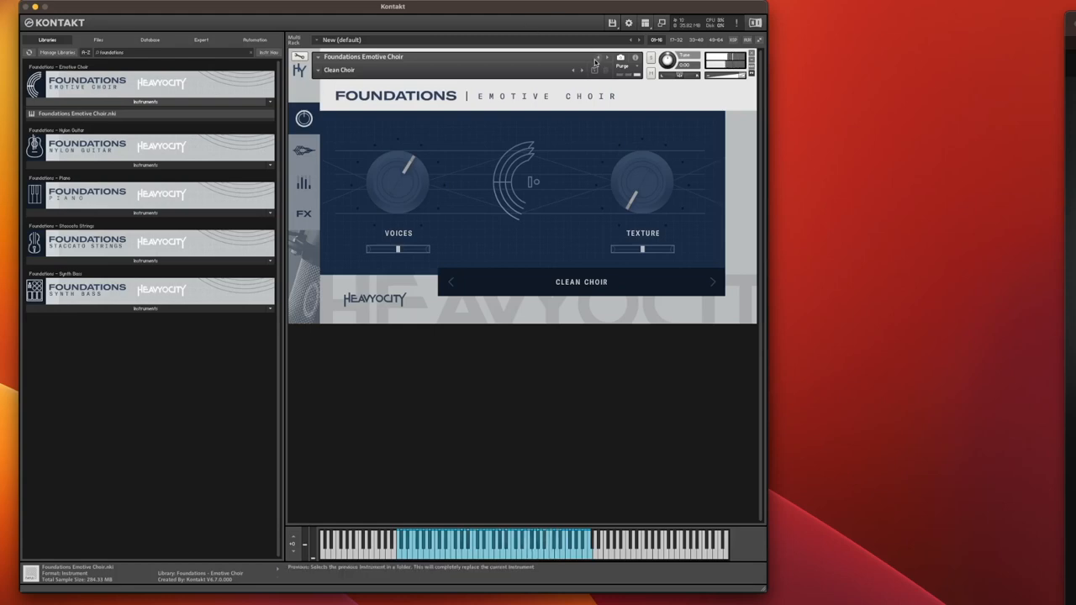
click(711, 282)
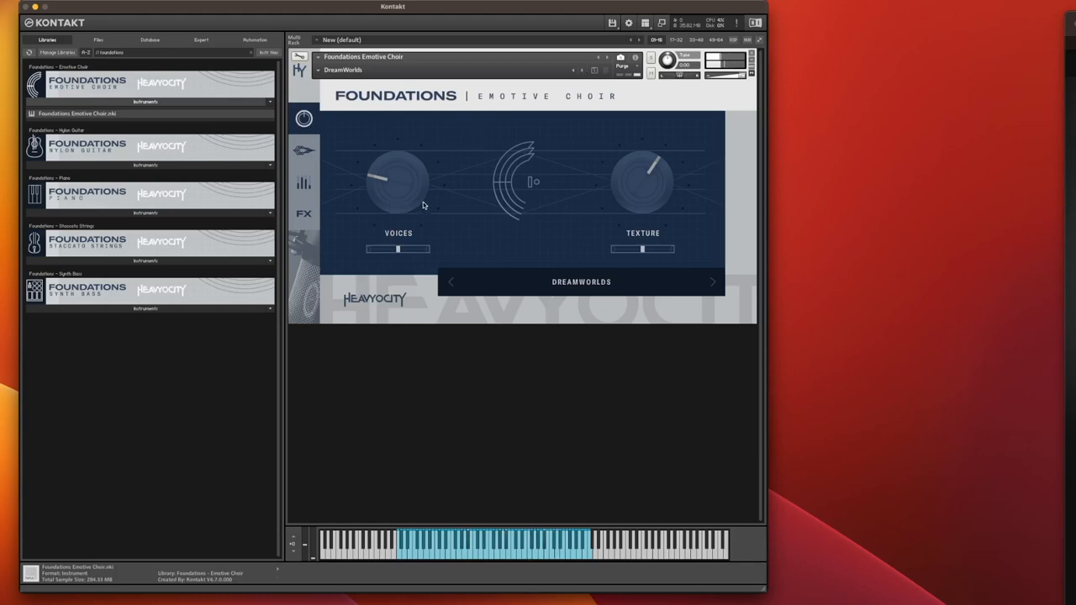
mouse_move(395, 186)
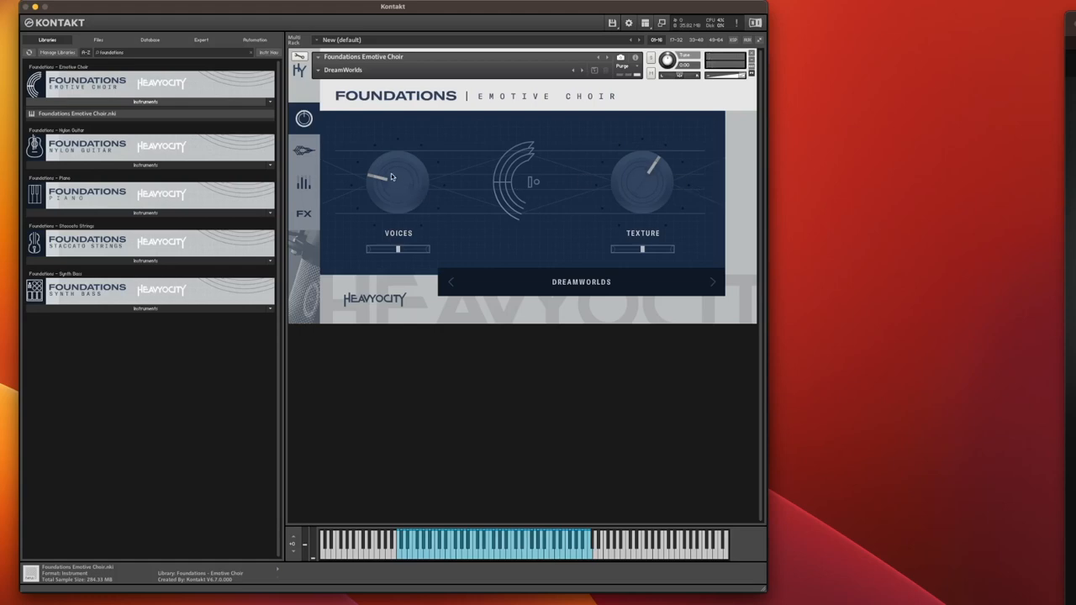
Rebalance the DreamWorlds Voices and Texture levels, lowering Texture and retuning Voices around -6 dB.
drag(398, 176, 399, 202)
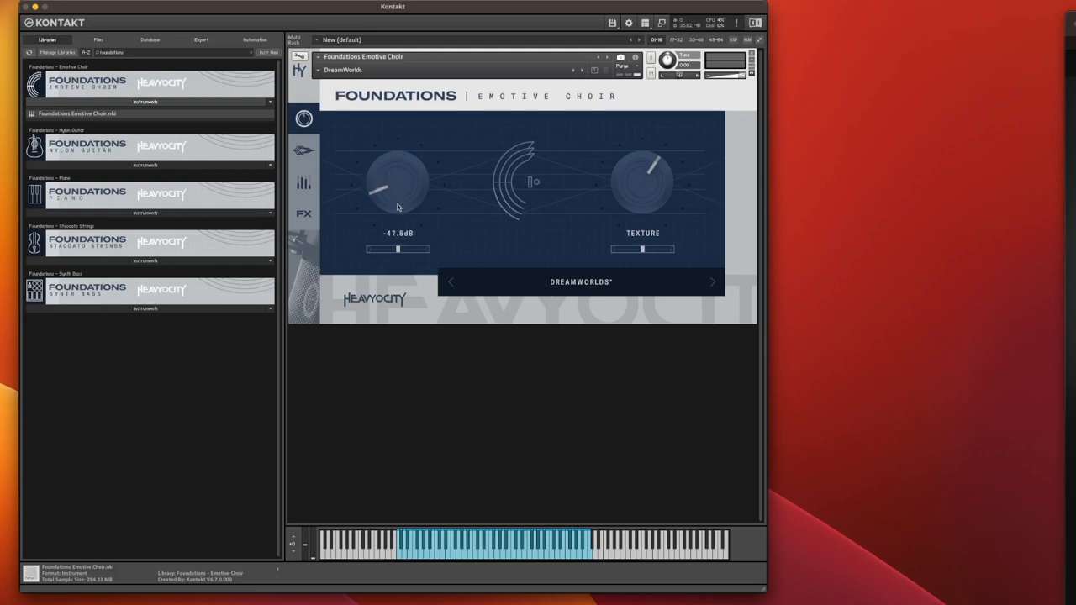
drag(397, 180, 398, 210)
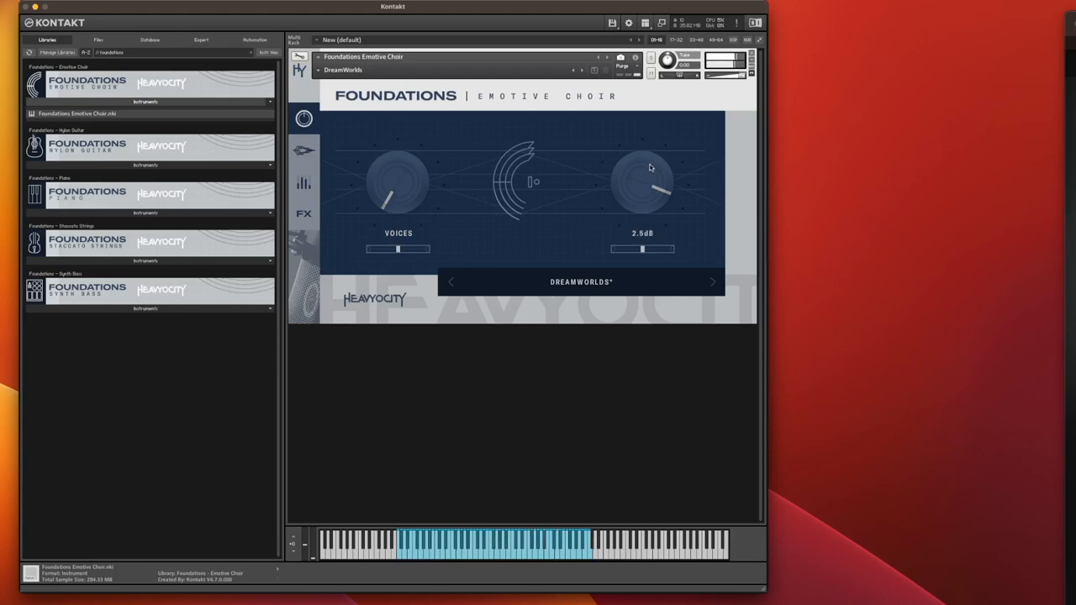
drag(643, 177, 643, 210)
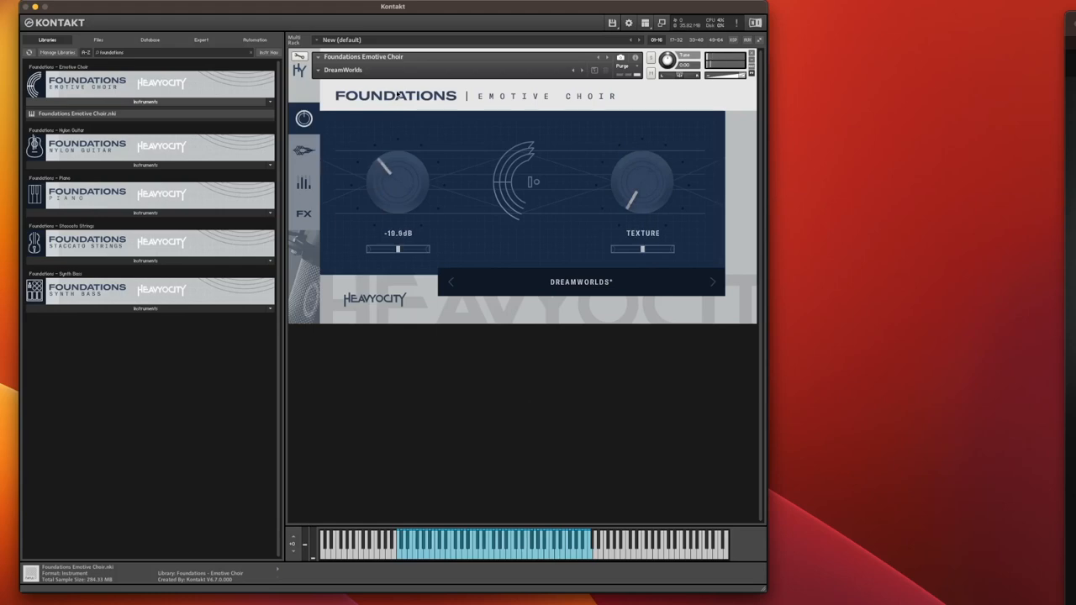
drag(398, 181, 402, 164)
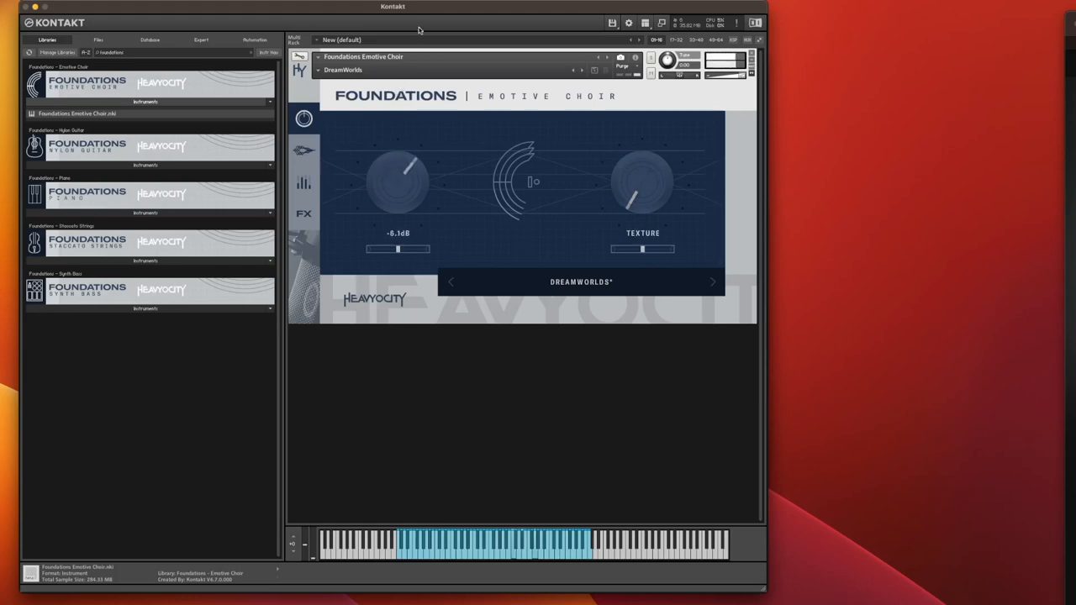
drag(404, 169, 404, 181)
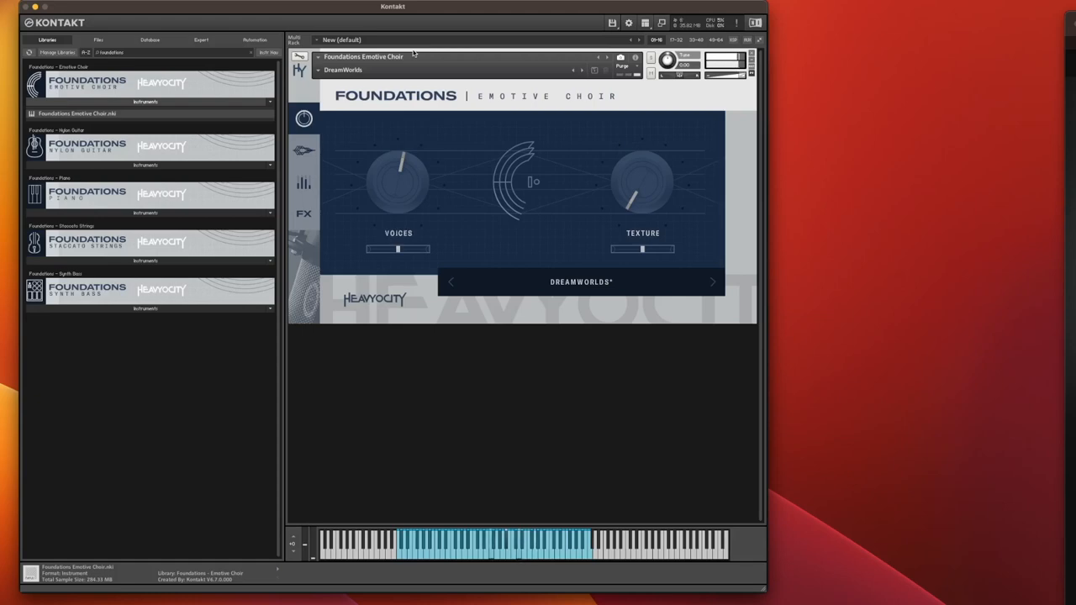
drag(398, 179, 379, 172)
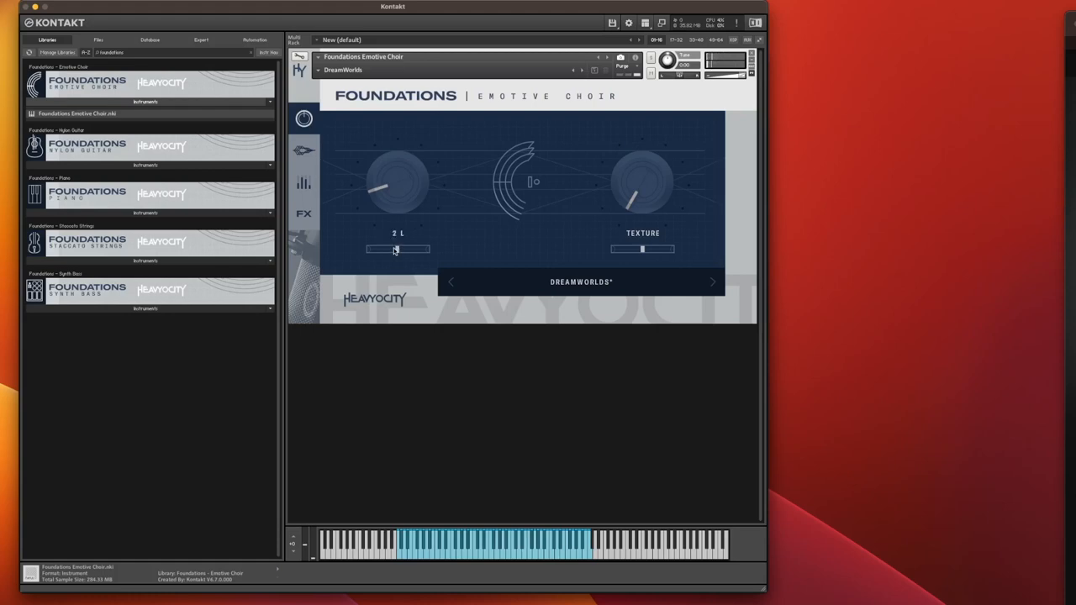
Pan the Voices layer further left and raise the Voices level.
drag(396, 249, 385, 249)
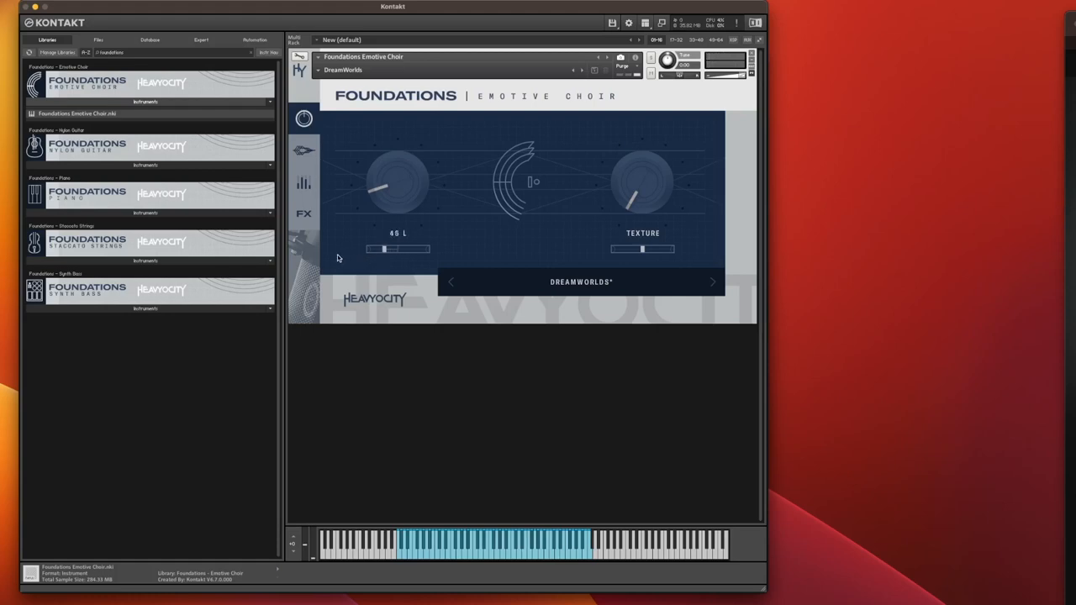
drag(383, 248, 396, 248)
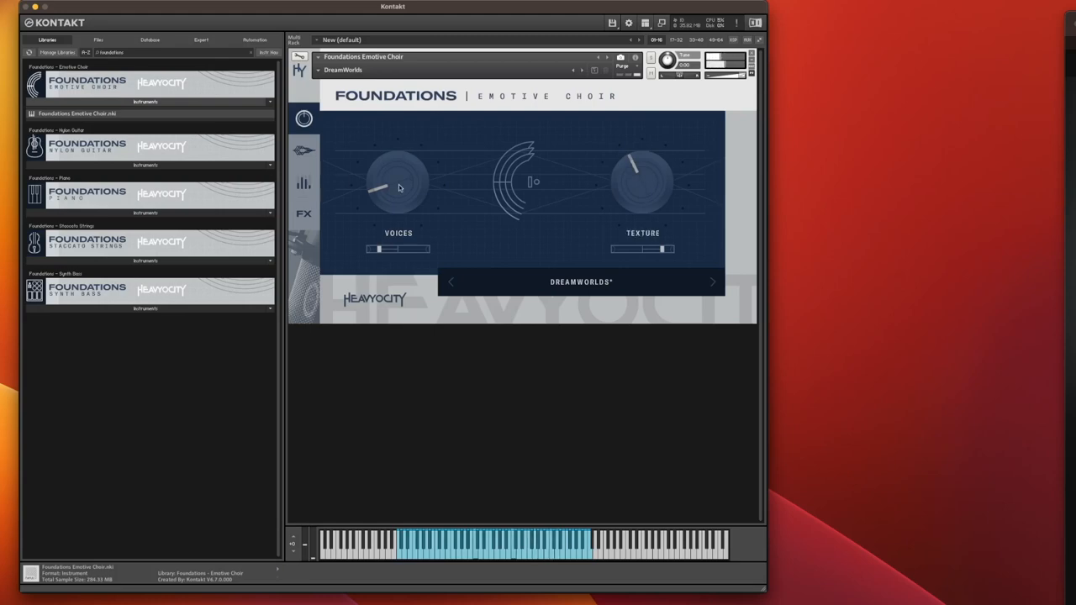
drag(398, 184, 383, 168)
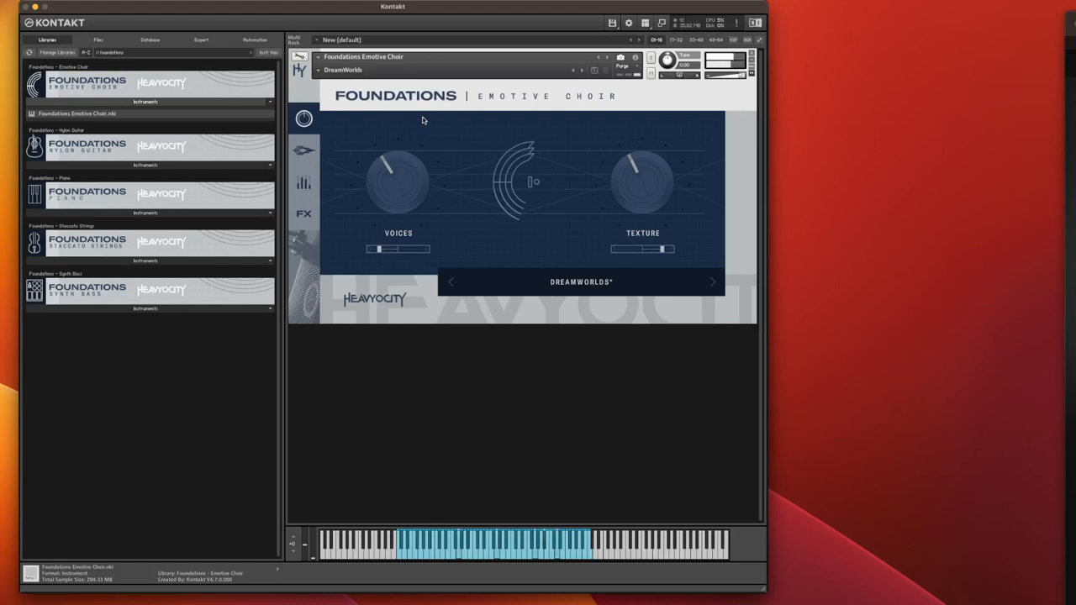
mouse_move(435, 192)
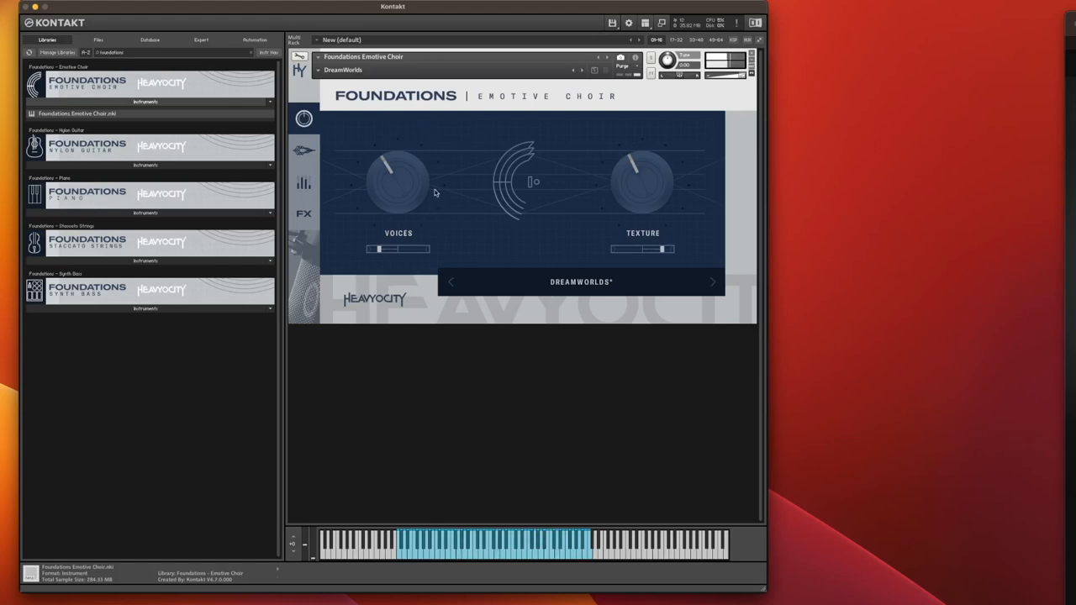
mouse_move(583, 69)
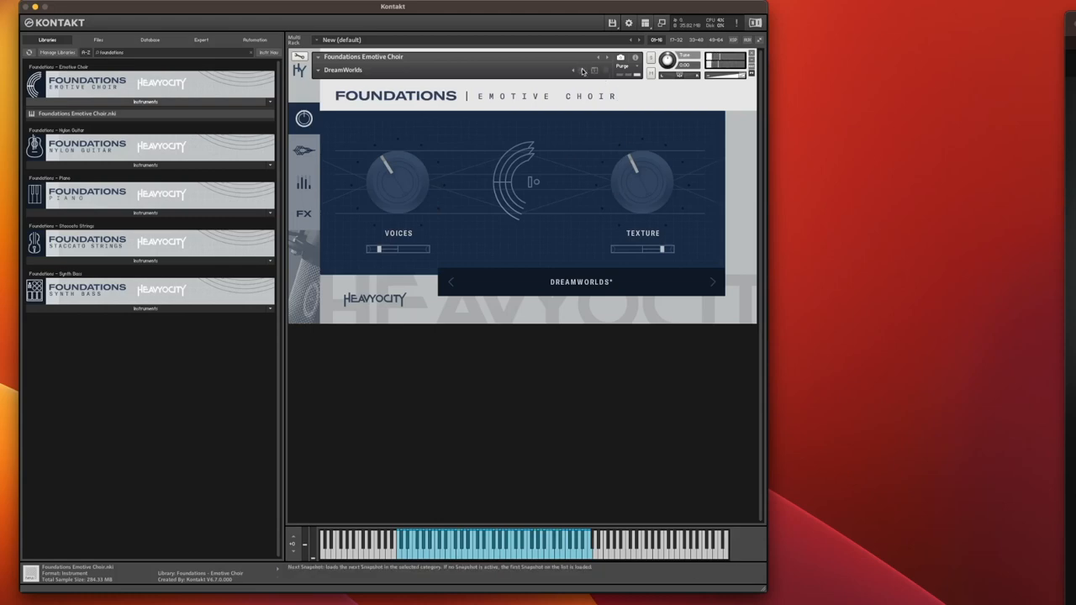
Step past Echoing Singularity (ARP) to the Flynn Returns (ARP) snapshot.
click(712, 282)
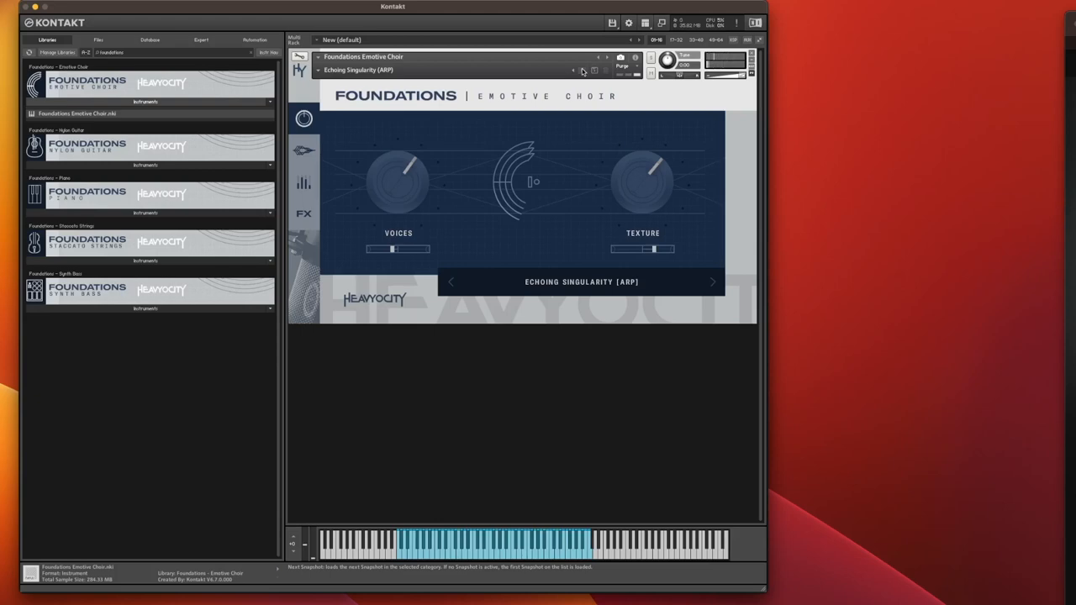
click(711, 281)
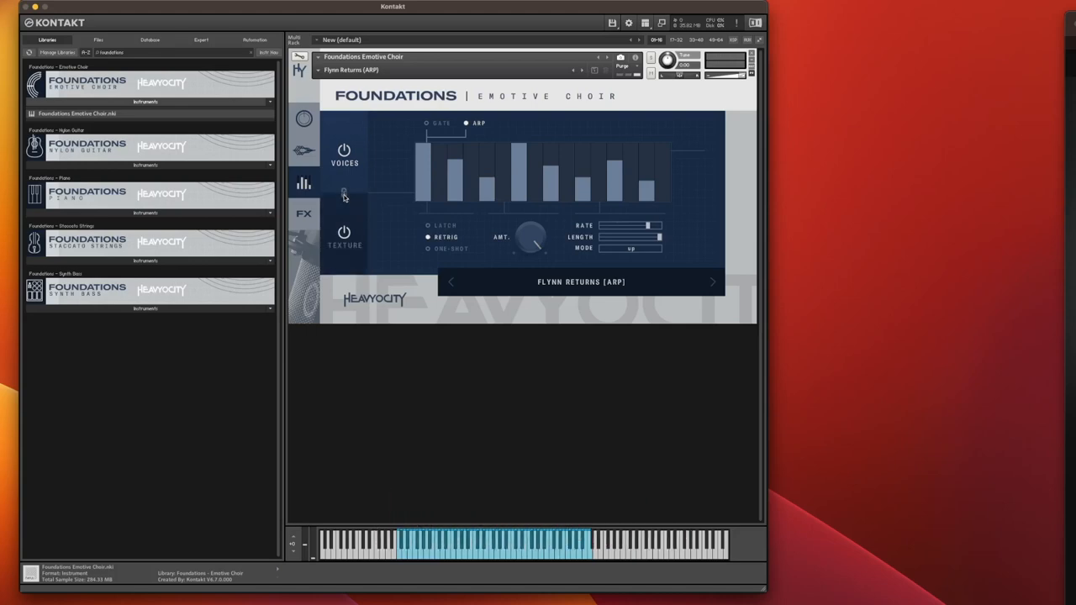
mouse_move(346, 175)
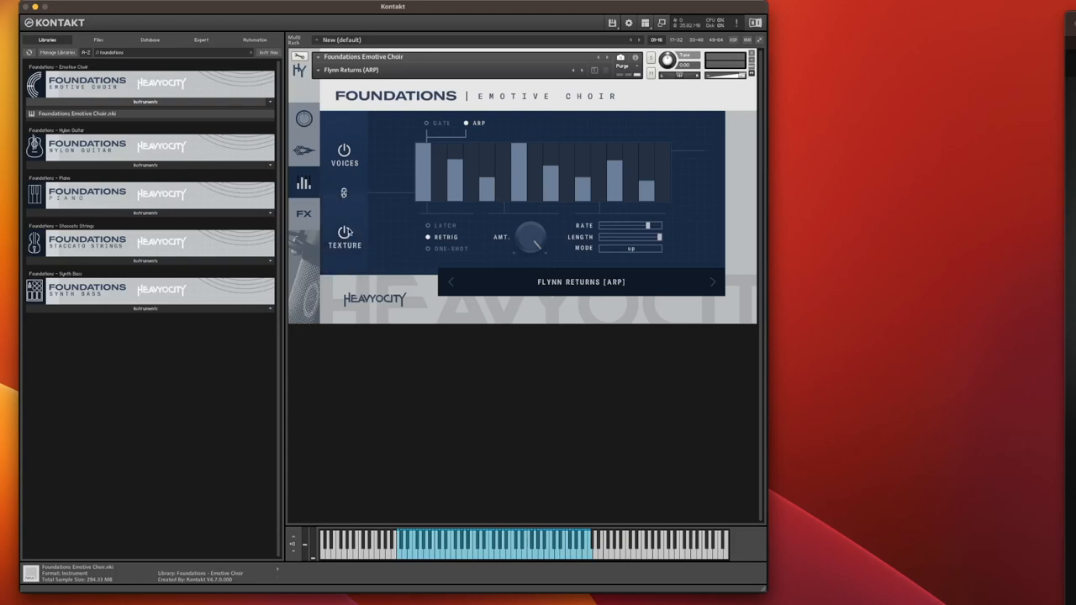
mouse_move(352, 176)
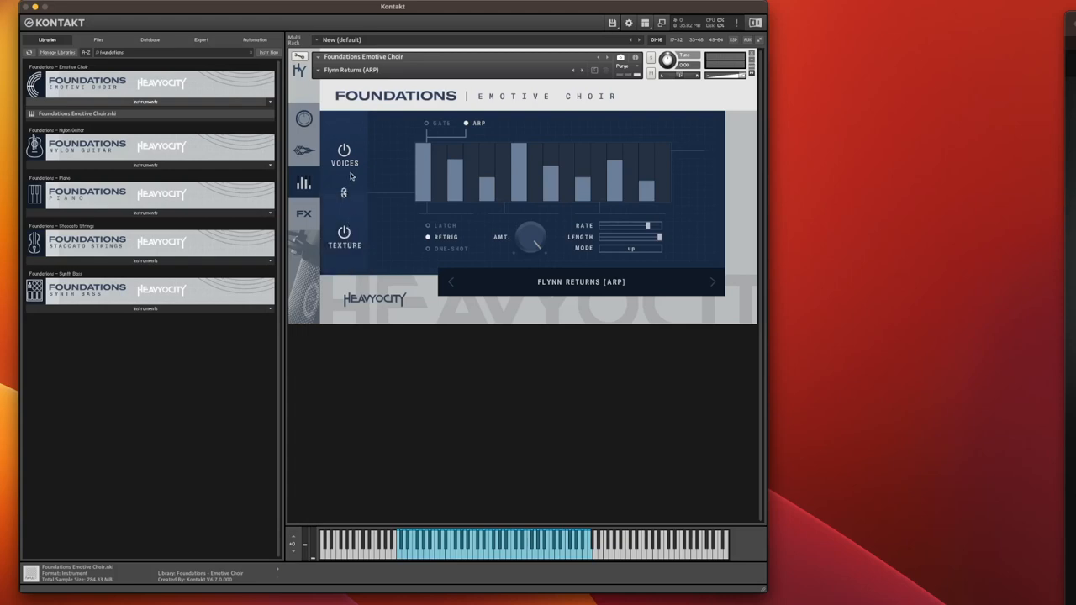
mouse_move(346, 194)
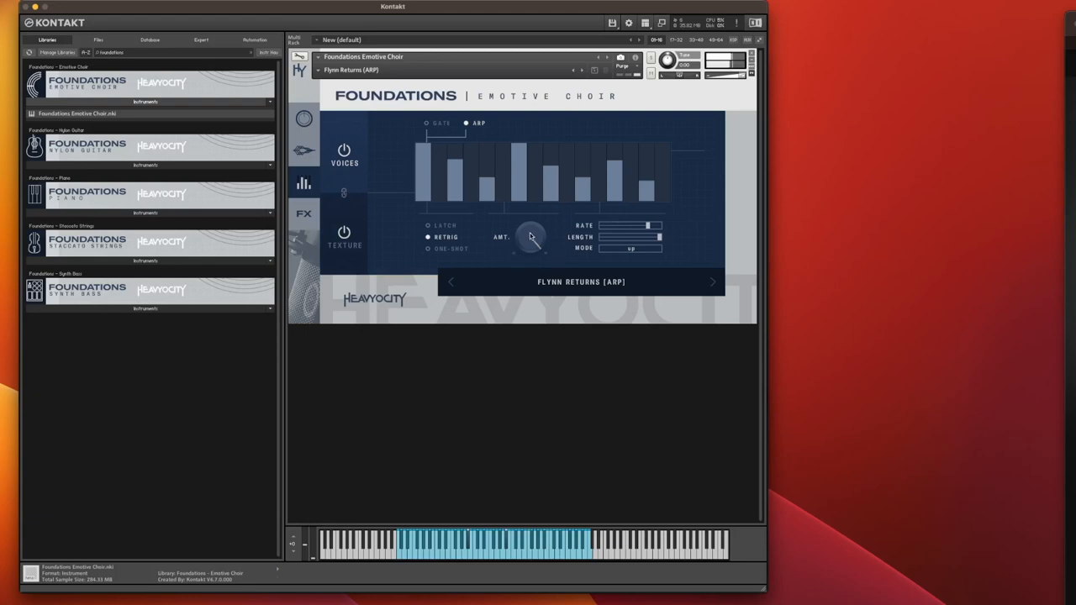
Adjust the Flynn Returns arpeggiator Amount knob.
drag(530, 236, 529, 244)
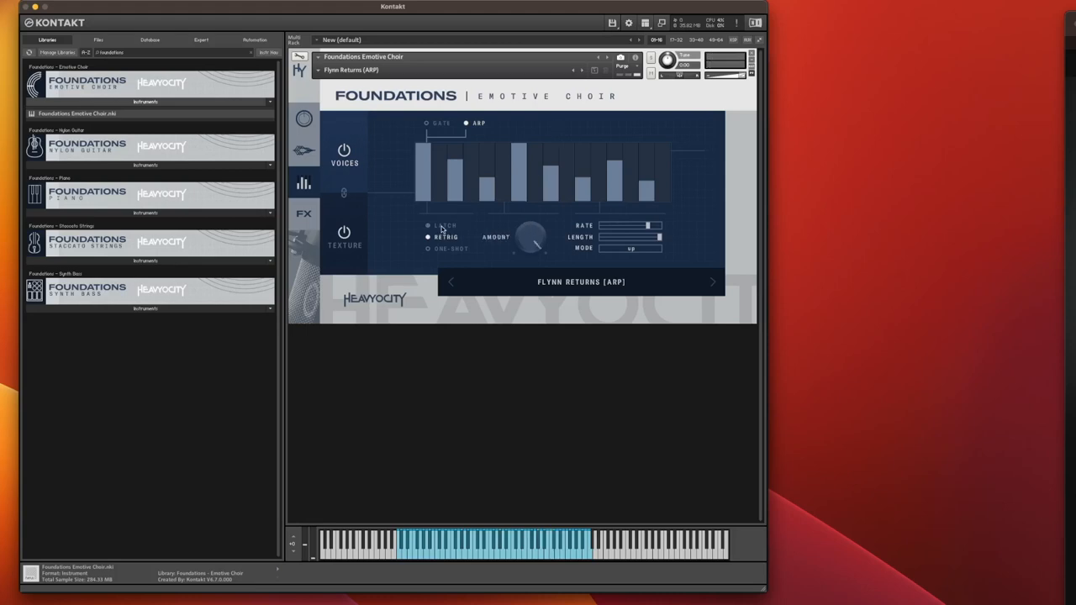
Try Latch, Retrig and One-Shot, leaving Latch enabled and the arpeggiator mode on up.
click(429, 226)
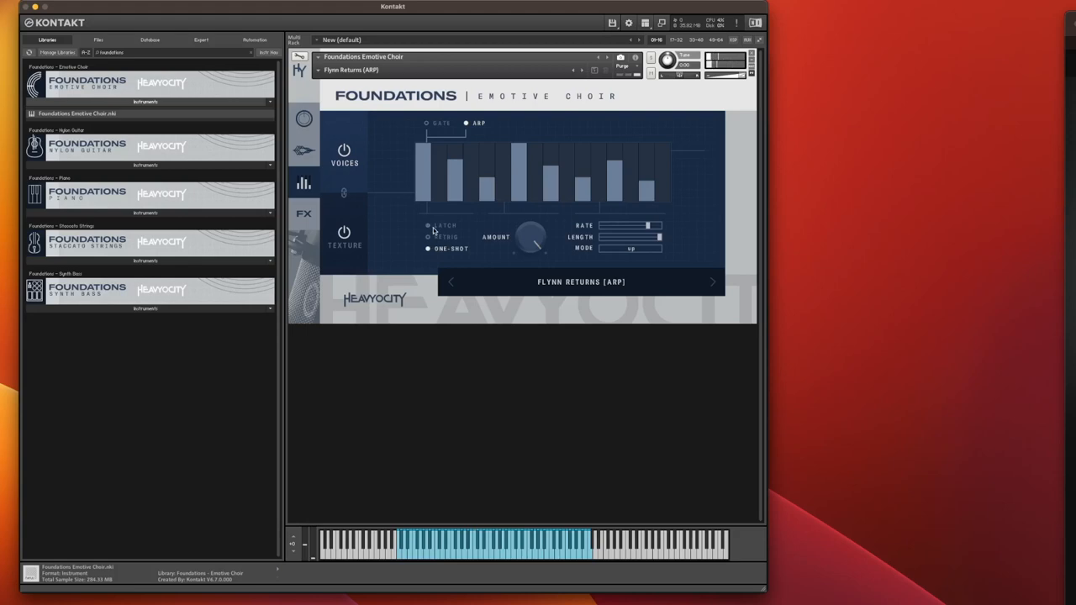
click(428, 226)
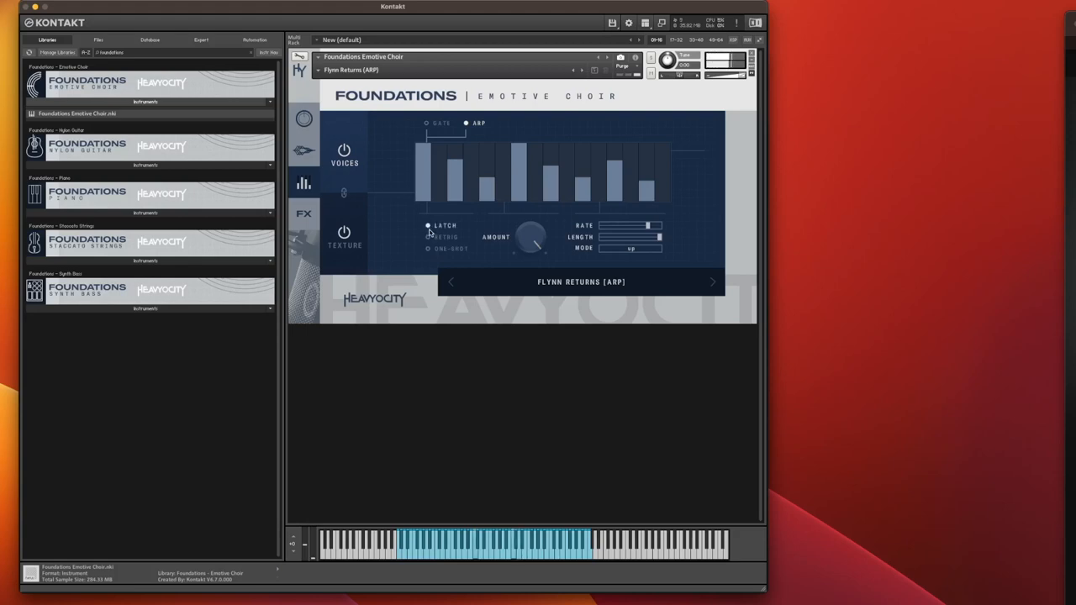
click(428, 236)
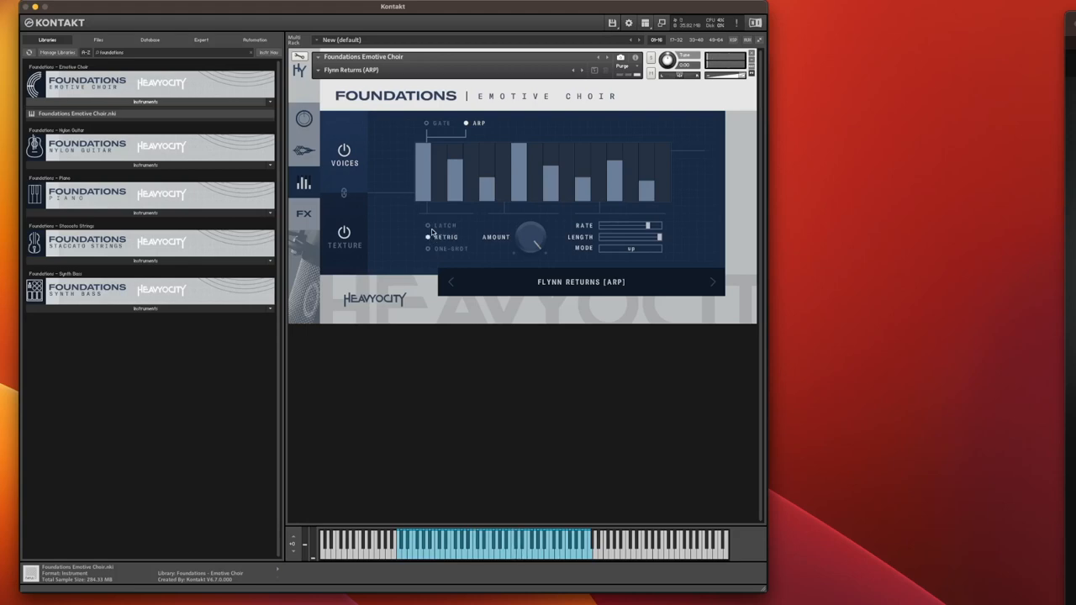
click(428, 226)
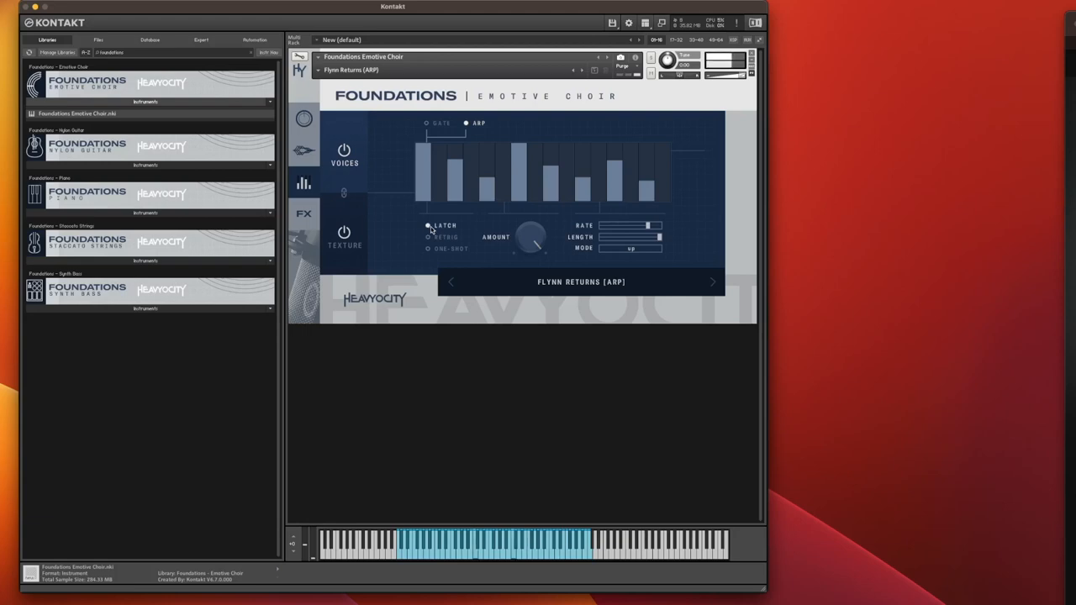
click(428, 237)
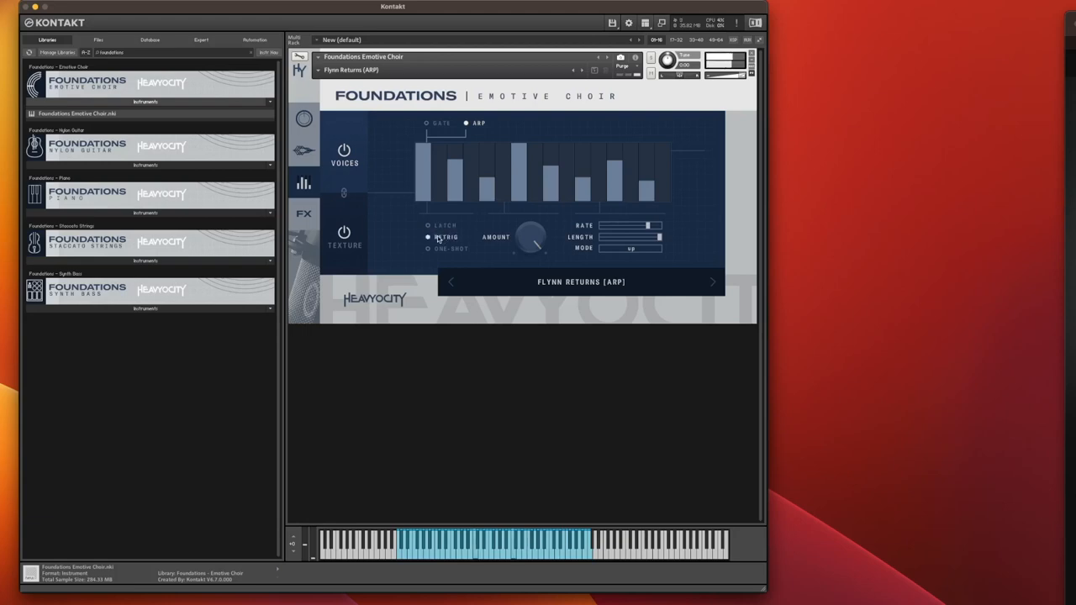
click(428, 249)
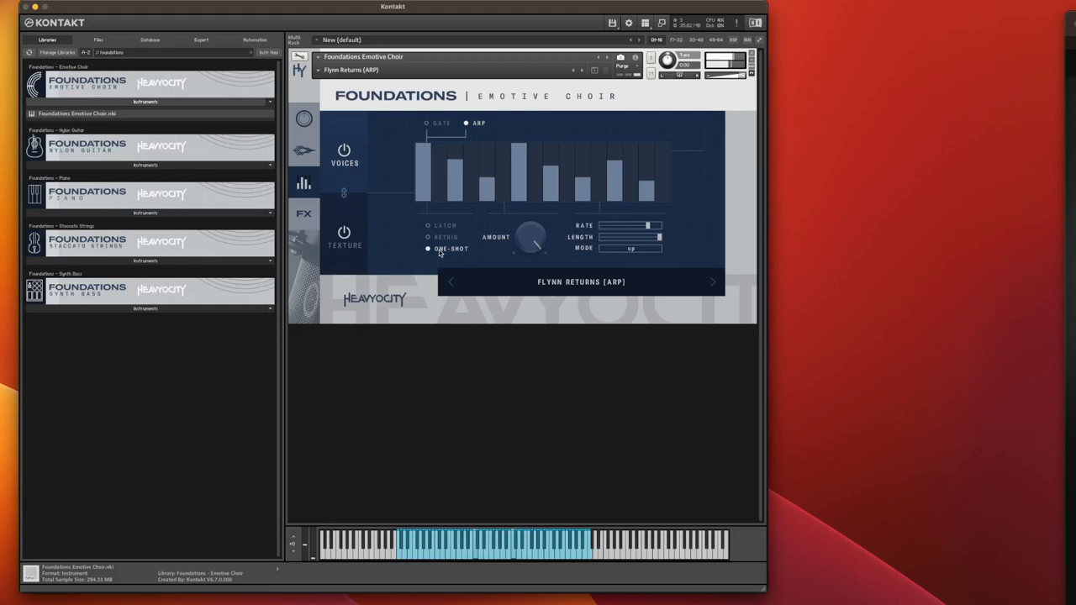
mouse_move(442, 231)
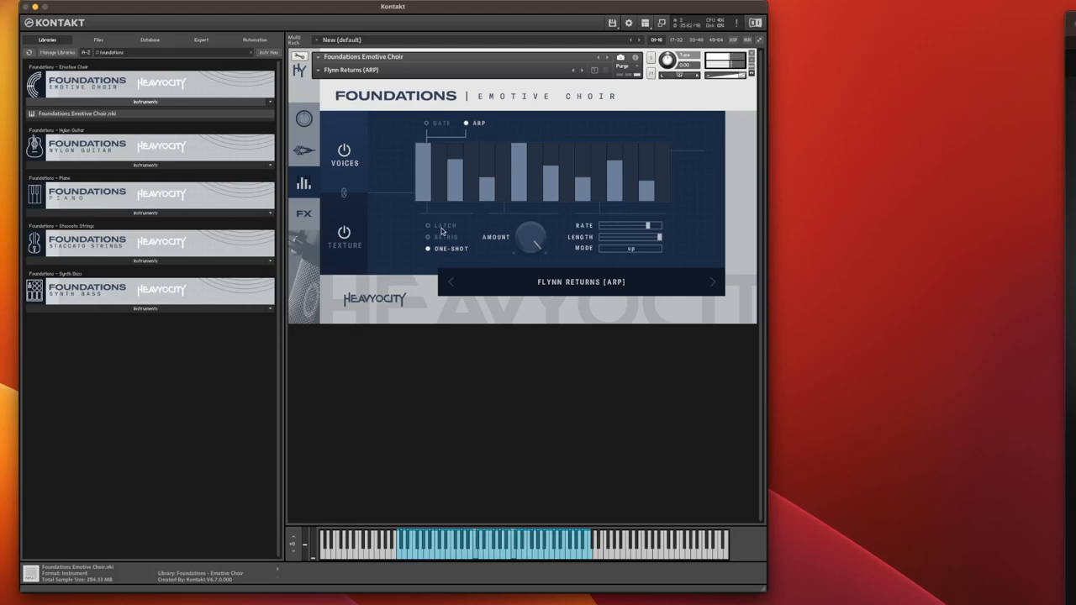
click(428, 238)
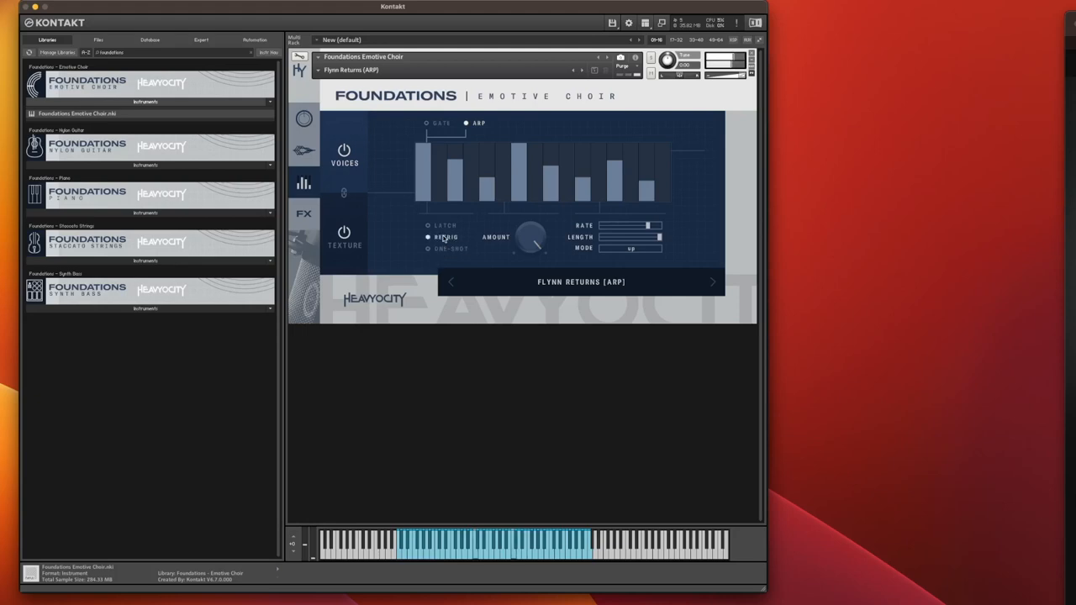
click(428, 225)
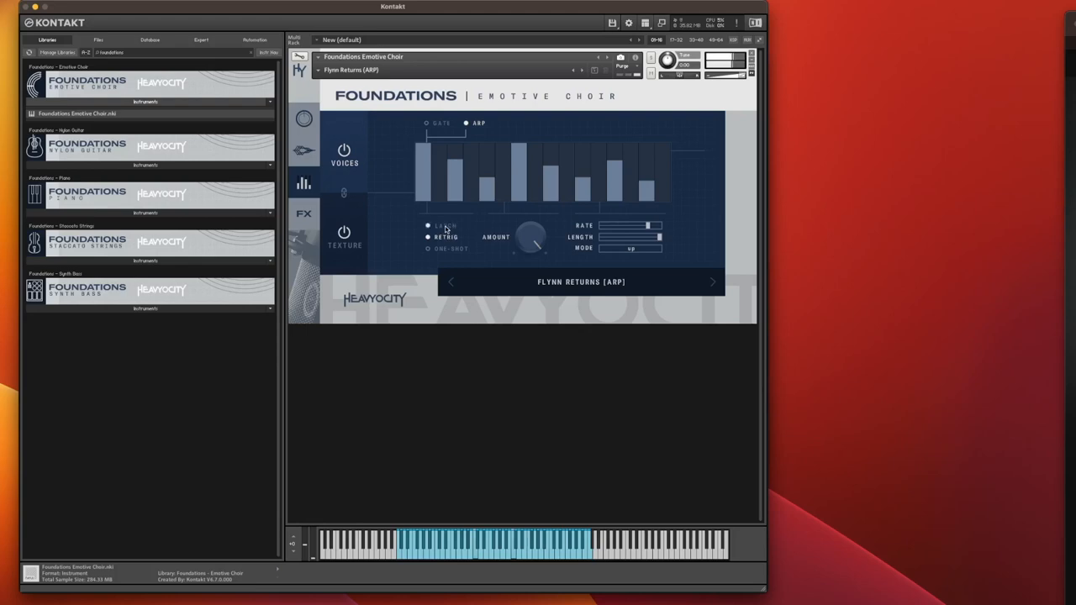
click(428, 225)
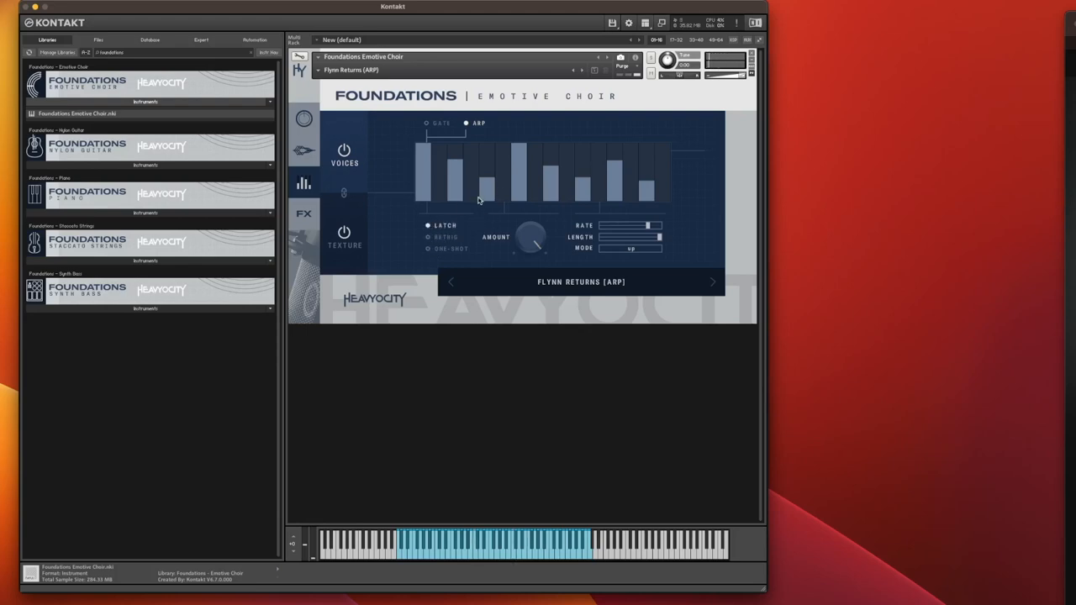
mouse_move(468, 223)
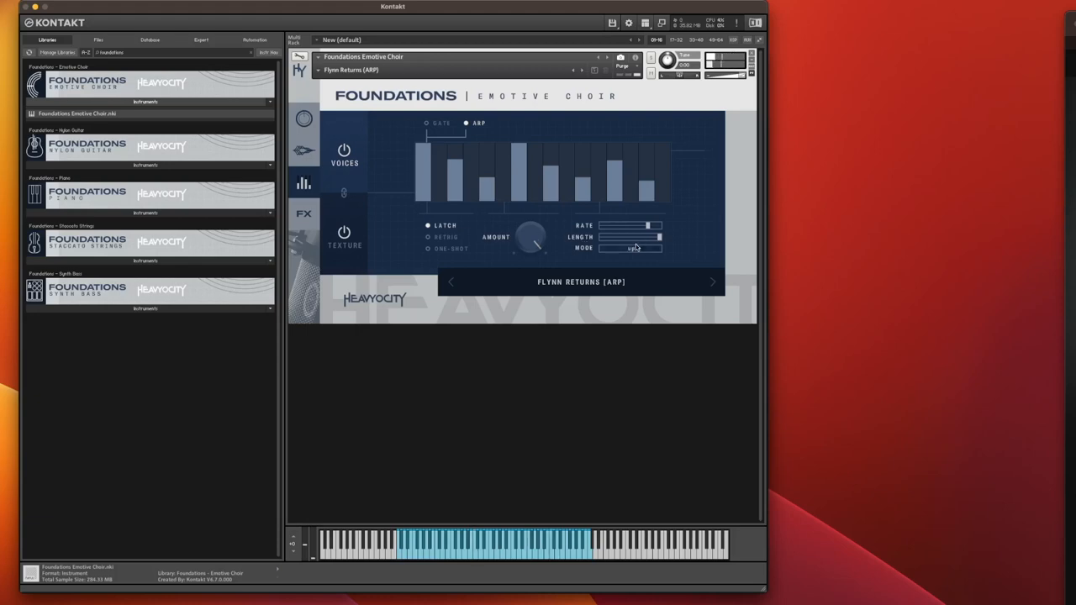
click(629, 247)
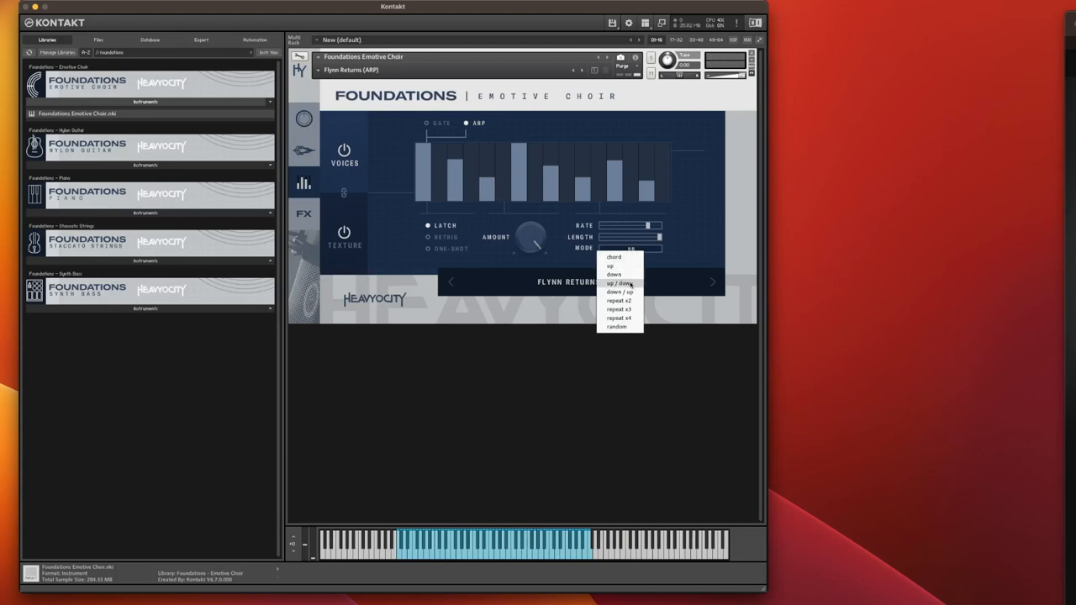
mouse_move(630, 300)
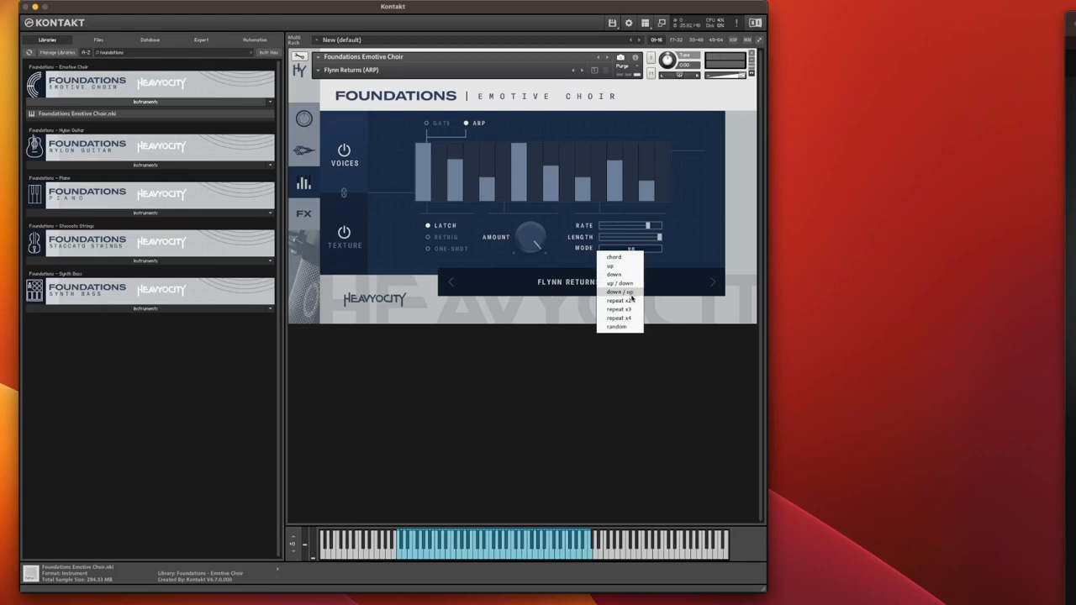
mouse_move(629, 320)
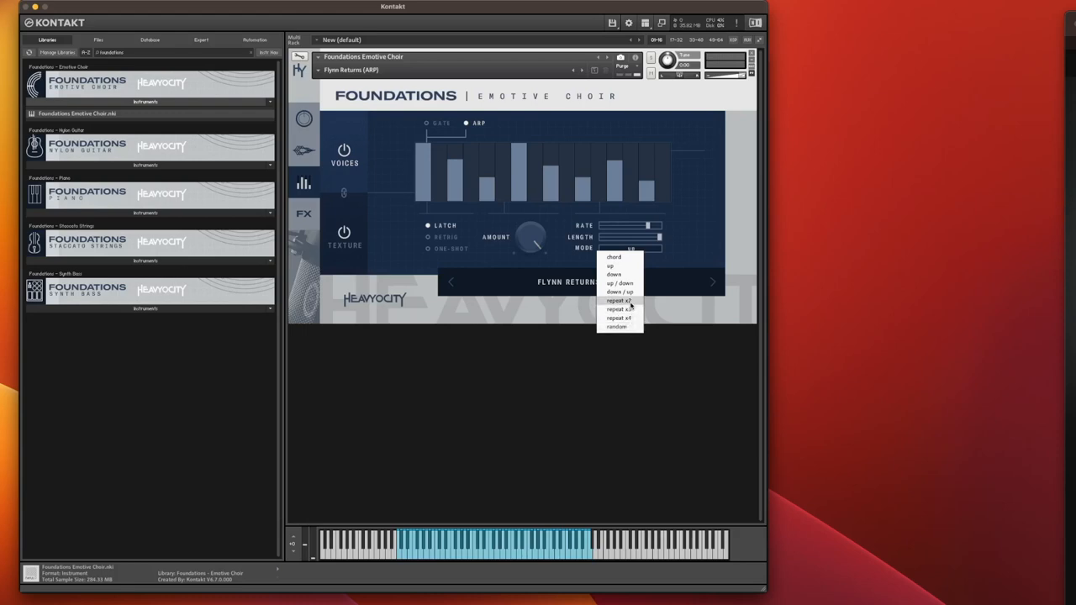
mouse_move(620, 318)
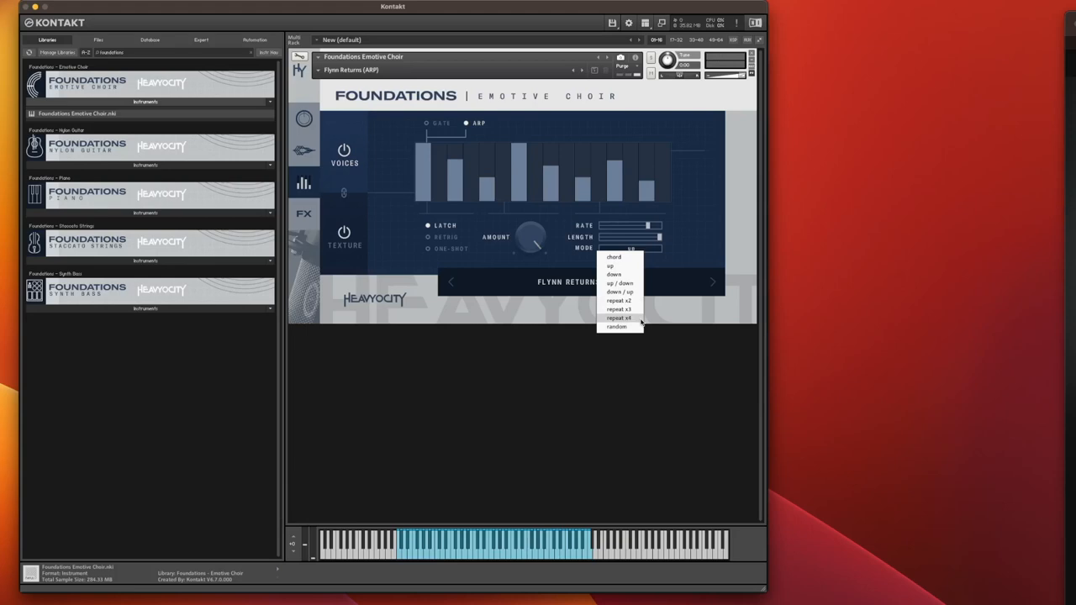
click(611, 266)
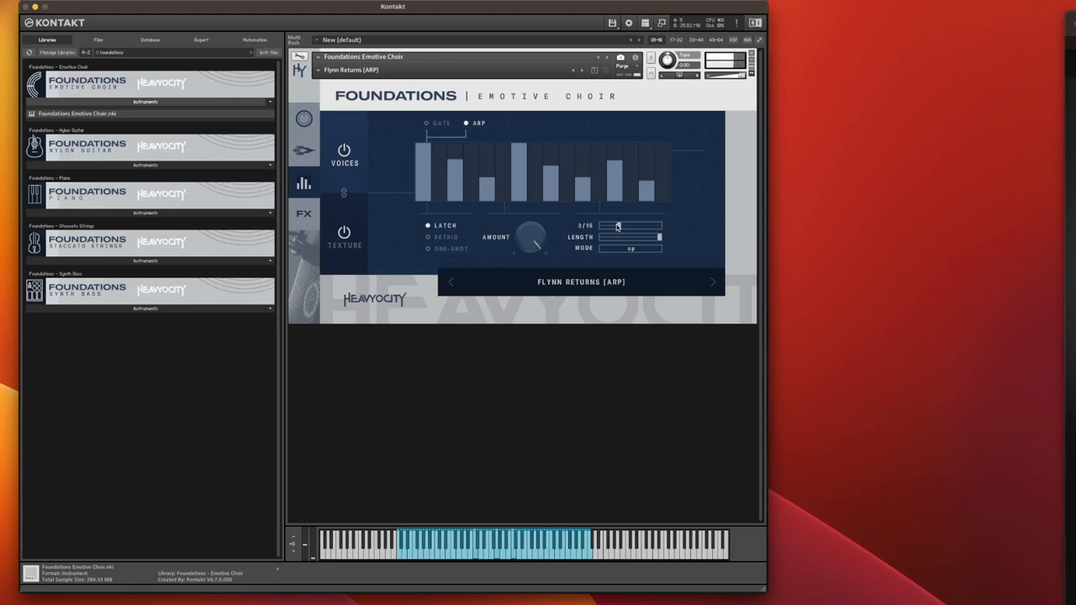
Lower the Flynn Returns arpeggiator rate to 3/16.
drag(618, 226, 604, 225)
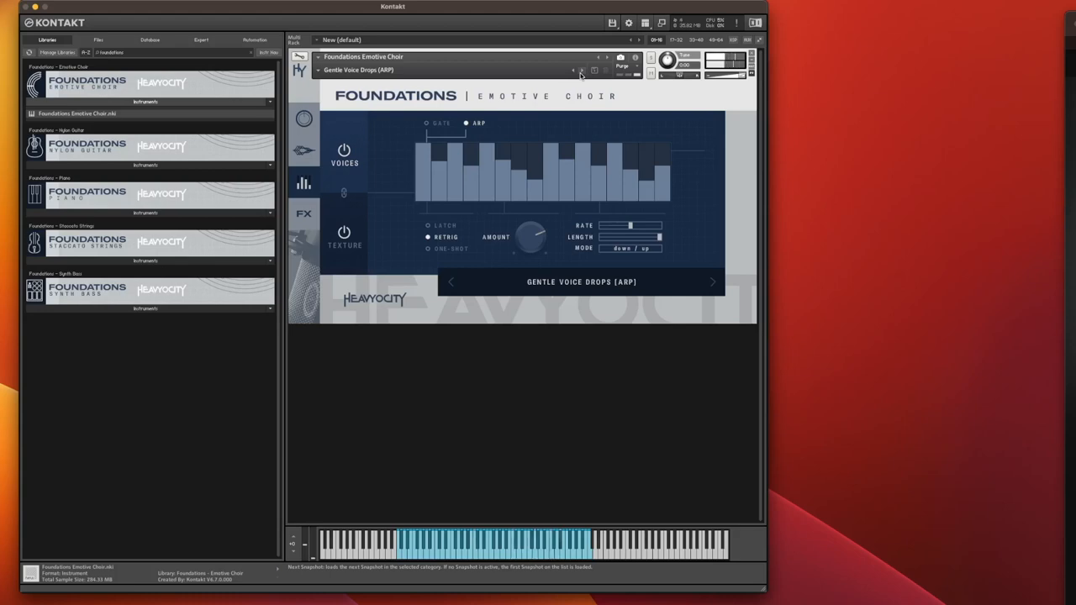
Step past Vocal Waves, then pick Waving Trees (RHY) from the snapshot list.
click(712, 282)
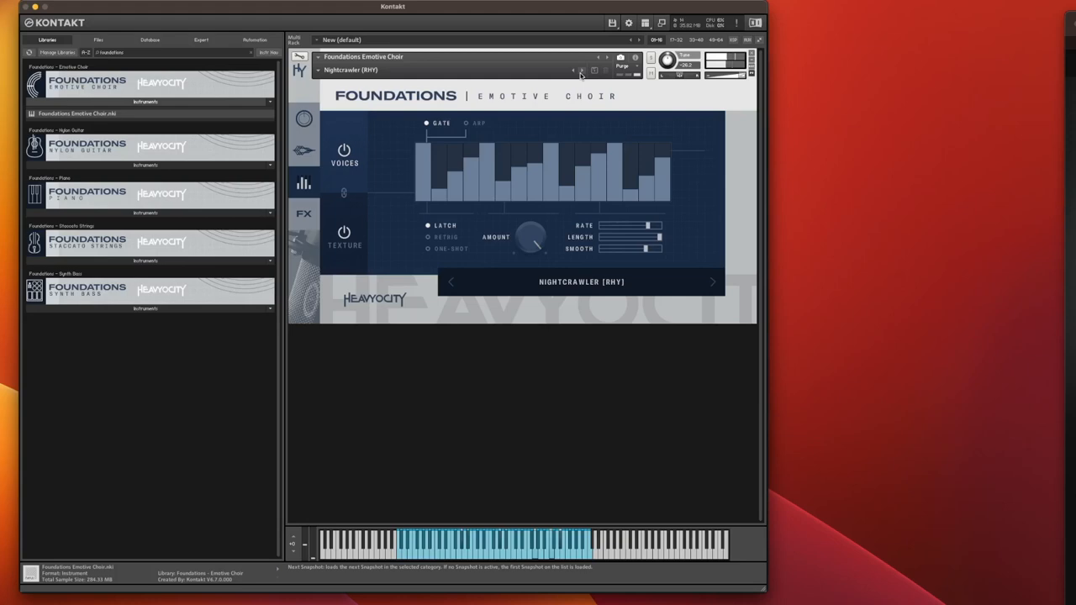
click(712, 282)
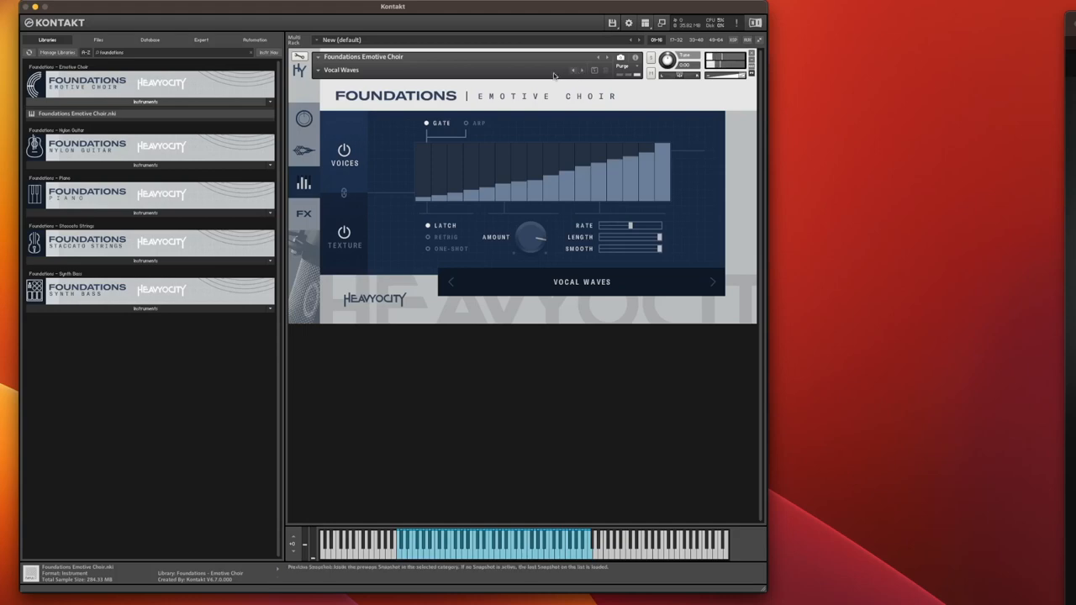
click(342, 70)
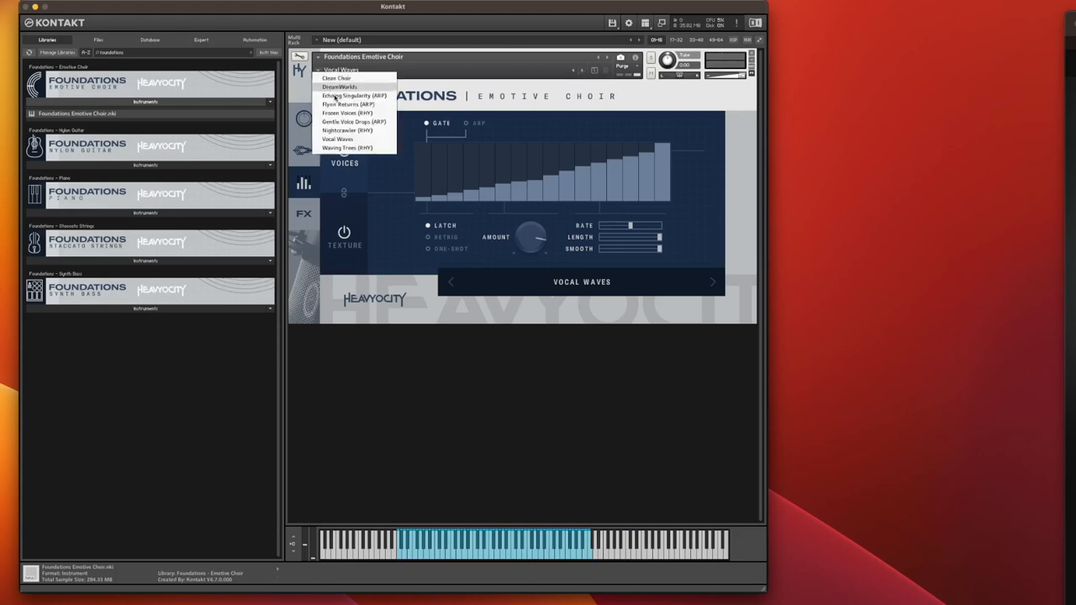
click(348, 147)
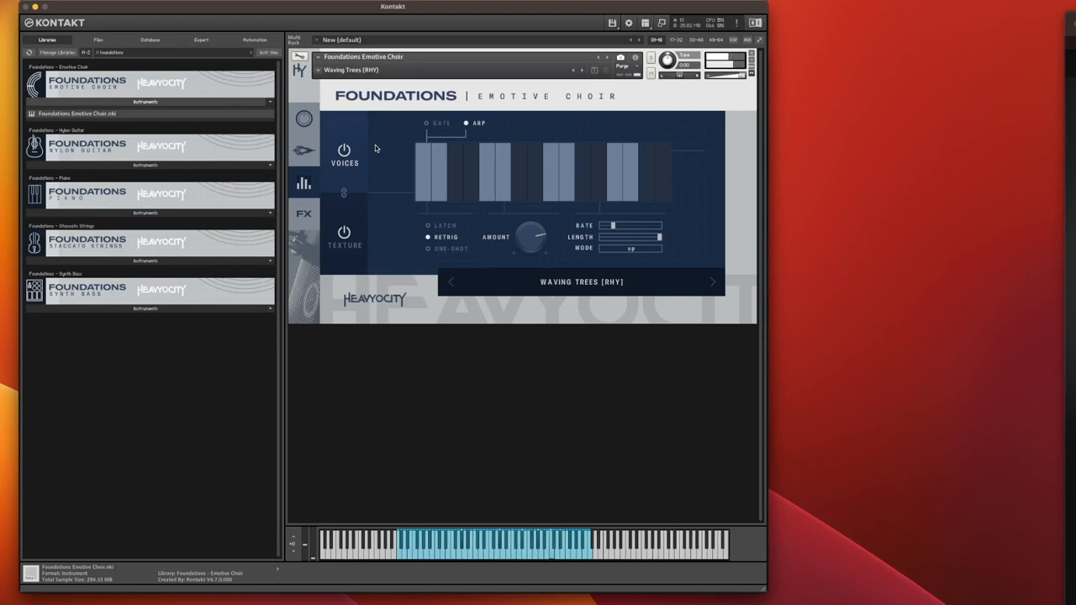
mouse_move(326, 151)
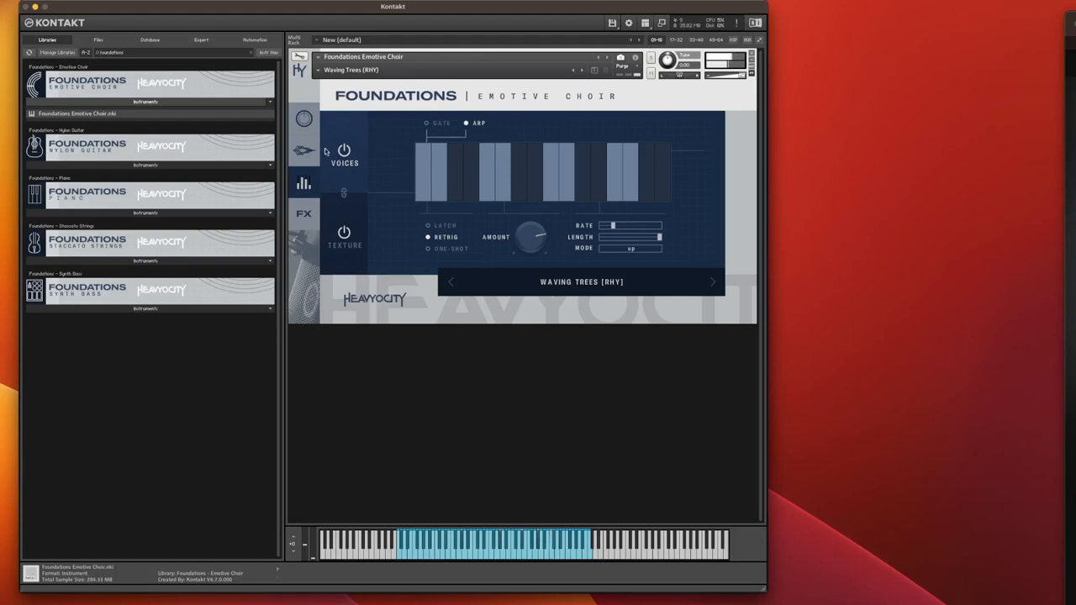
On the amp envelope page, shorten the attack and adjust the sample start offset.
click(304, 152)
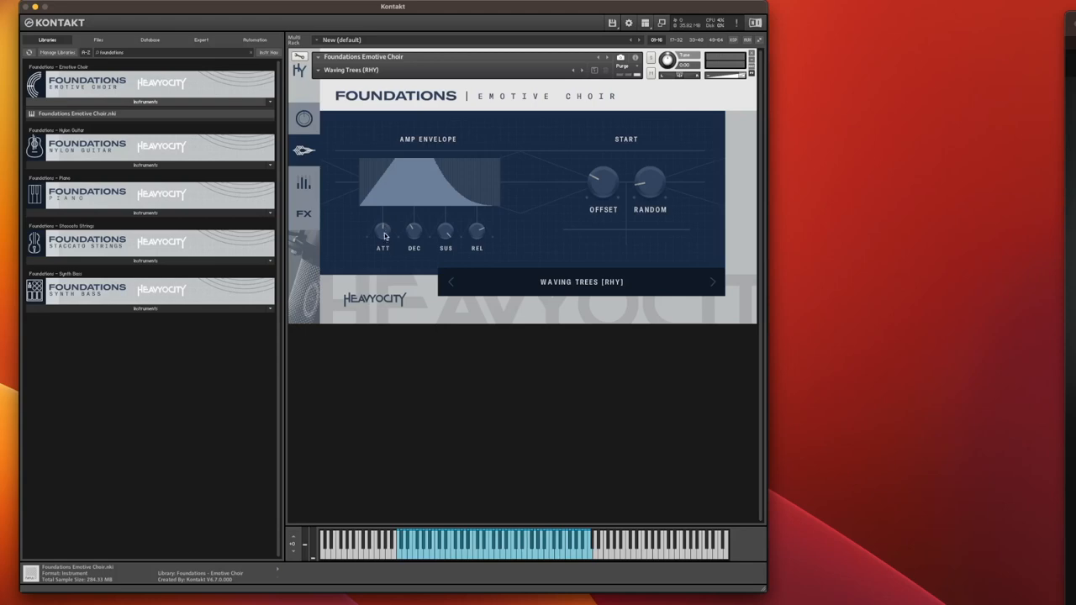
drag(383, 234, 382, 240)
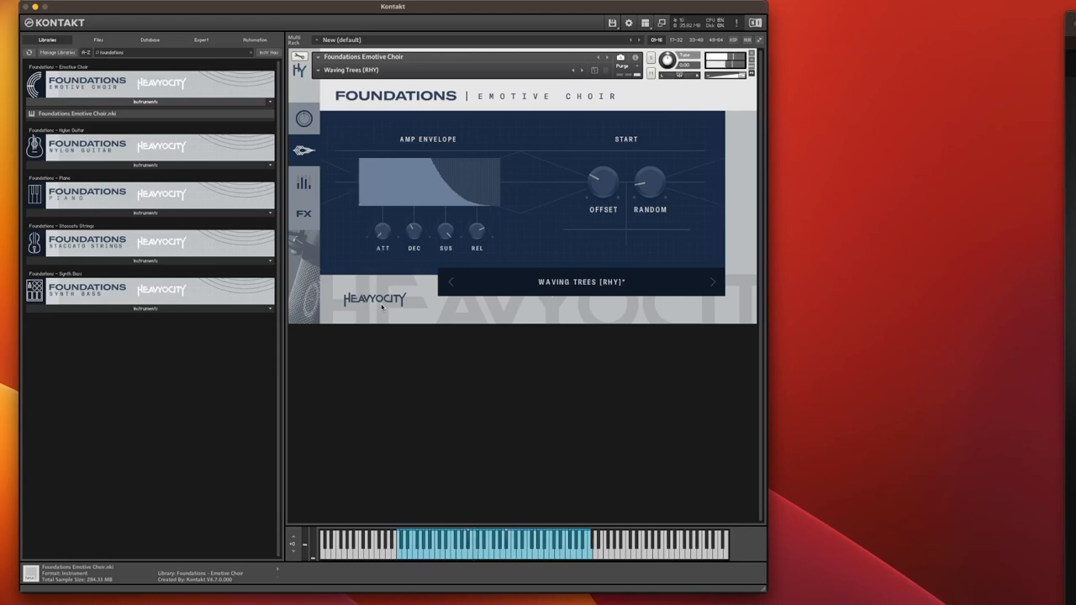
drag(383, 231, 382, 210)
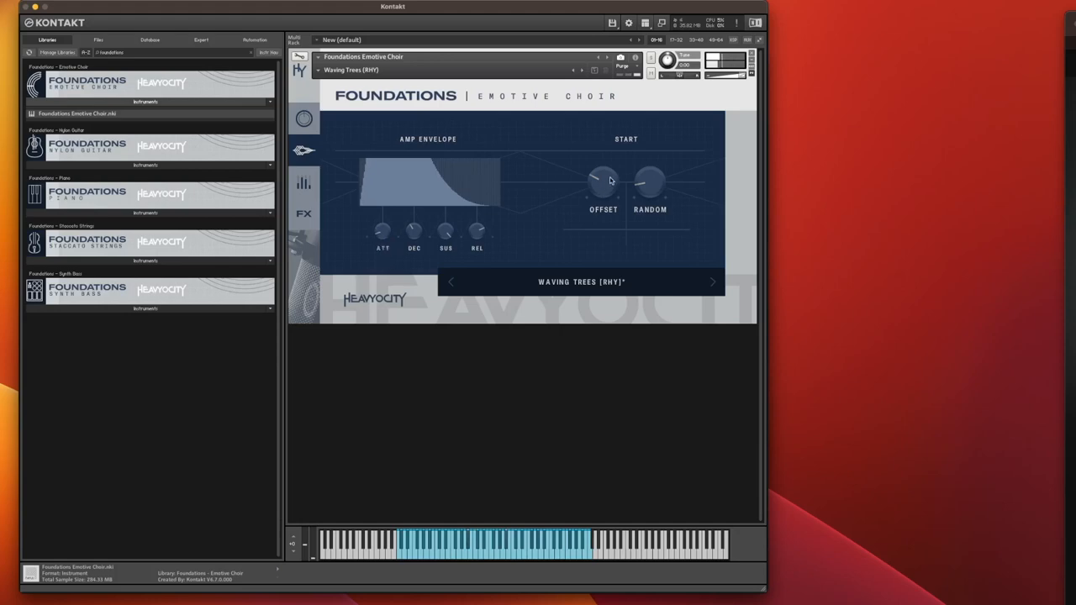
mouse_move(656, 186)
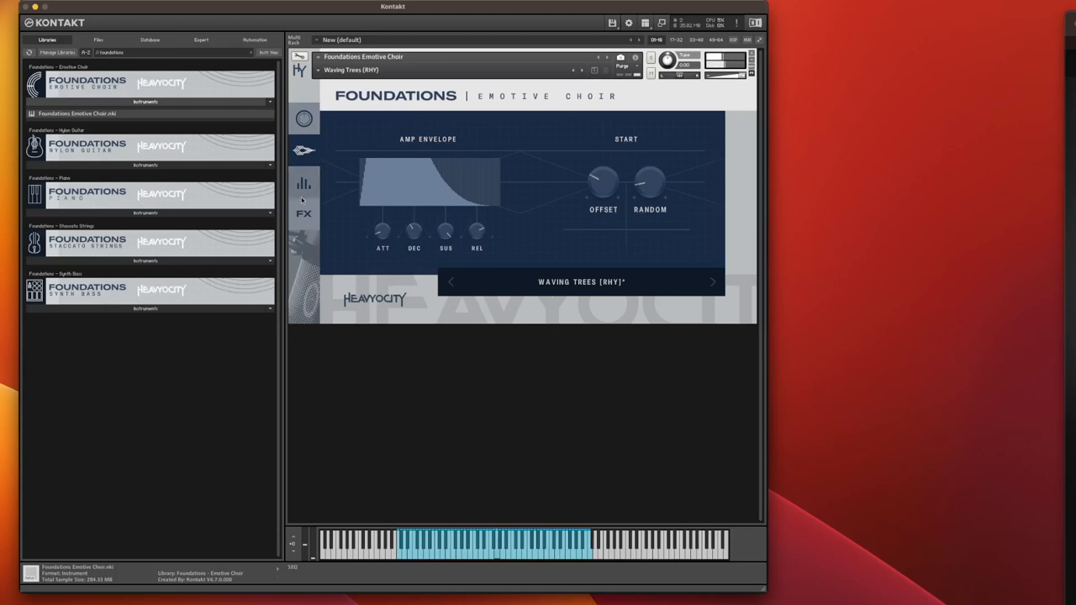
Show the effects settings and switch Punch on alongside Delay and Reverb.
click(303, 213)
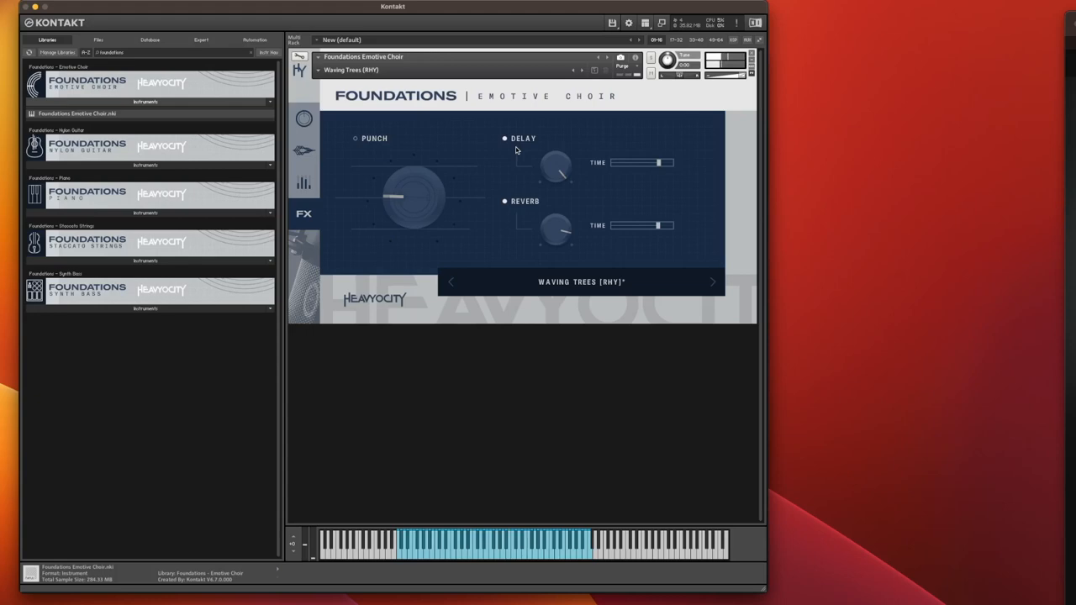
mouse_move(457, 166)
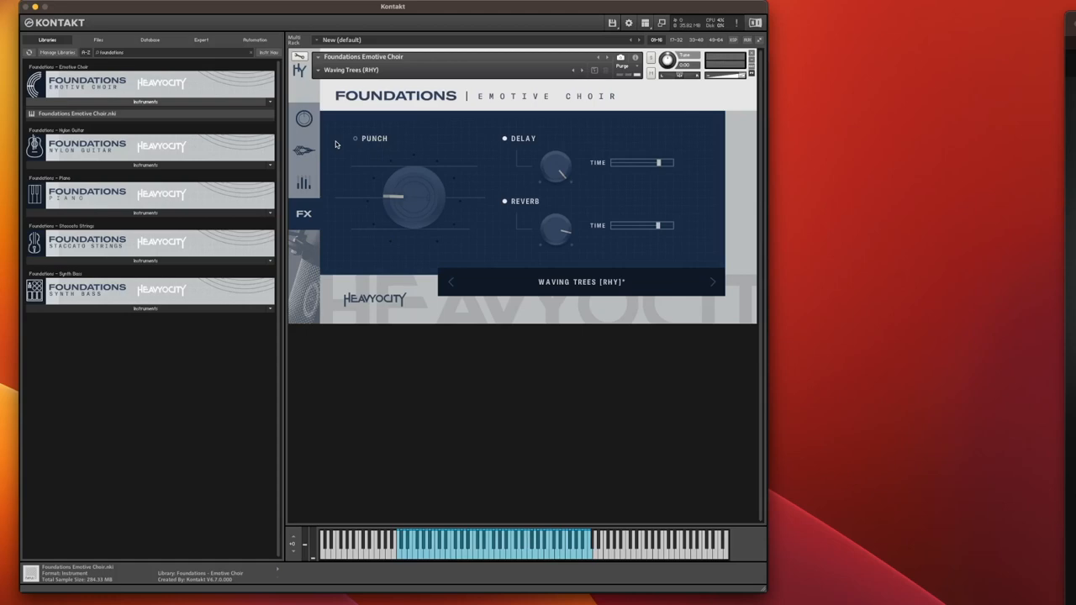
mouse_move(358, 143)
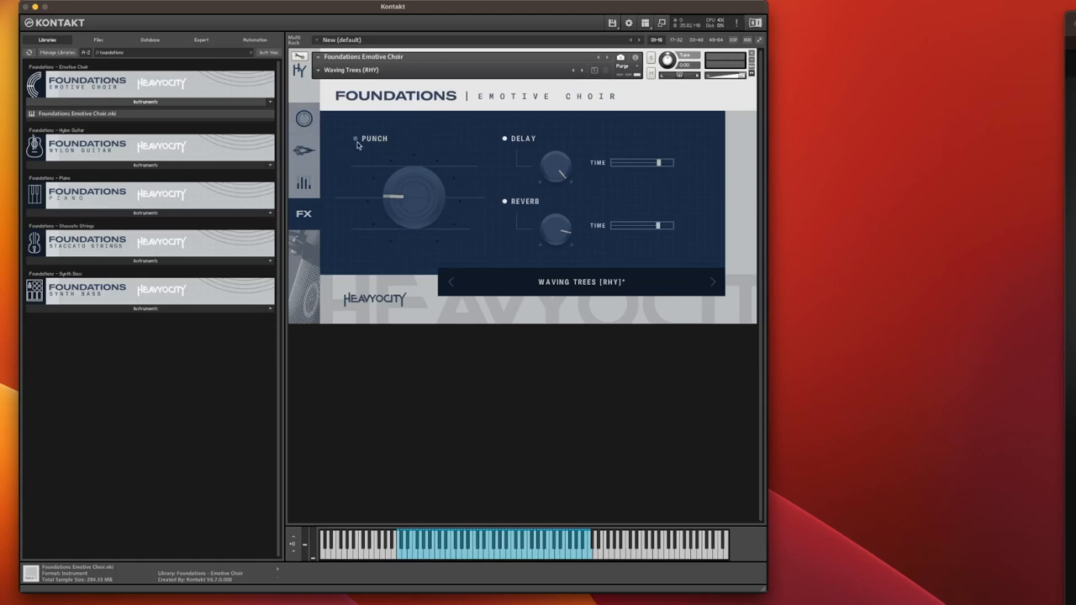
click(355, 138)
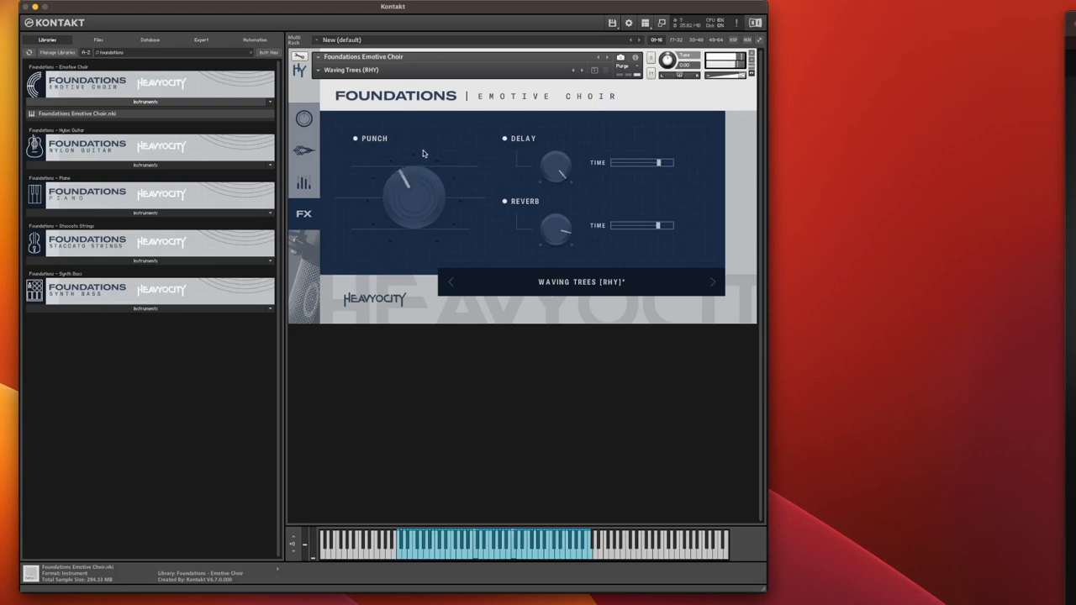
click(303, 118)
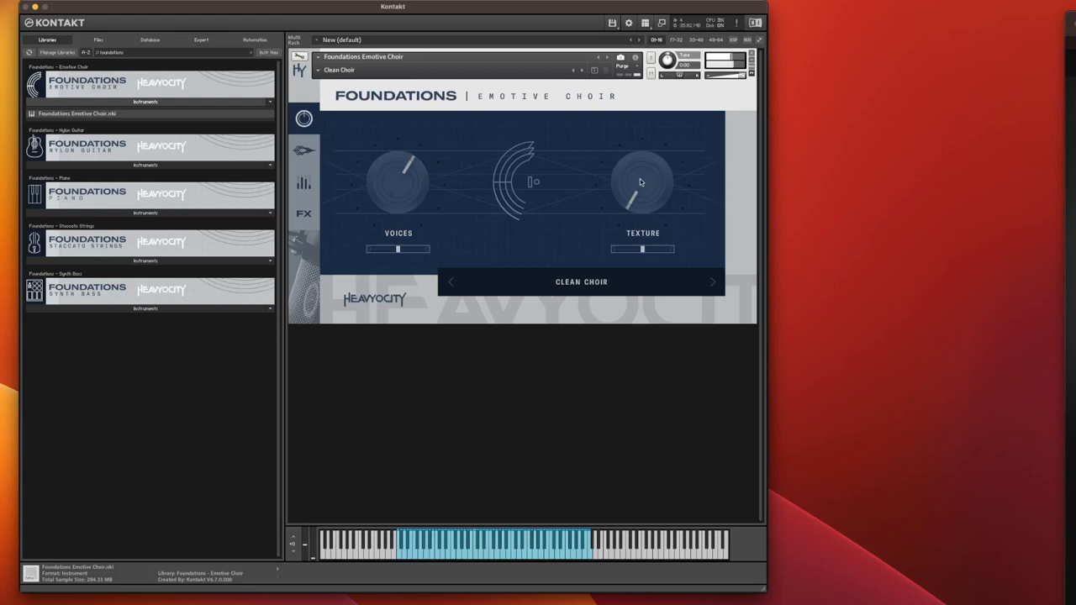
mouse_move(672, 169)
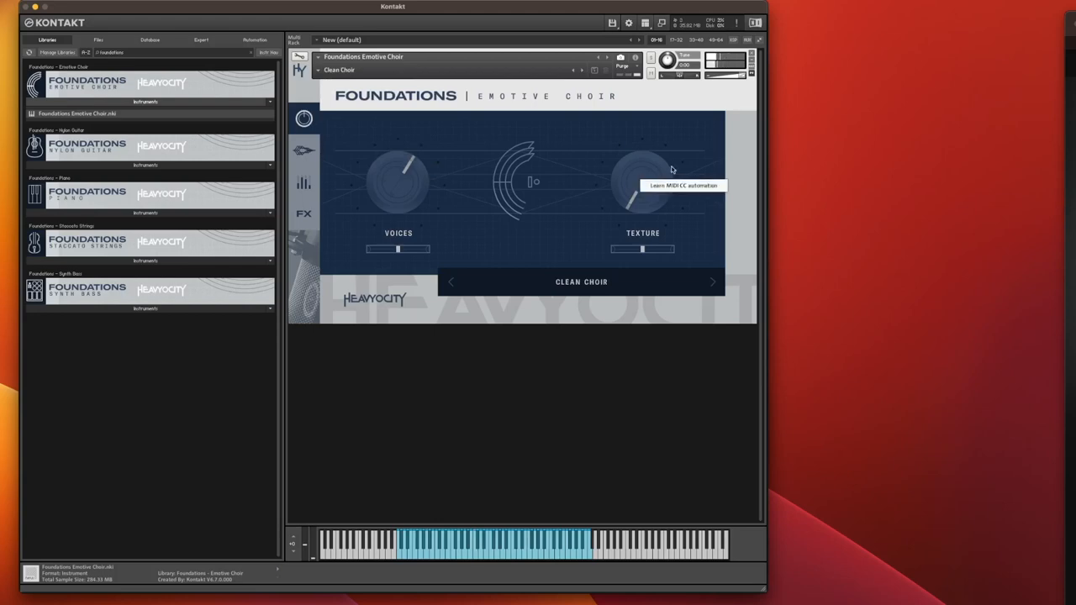
mouse_move(657, 186)
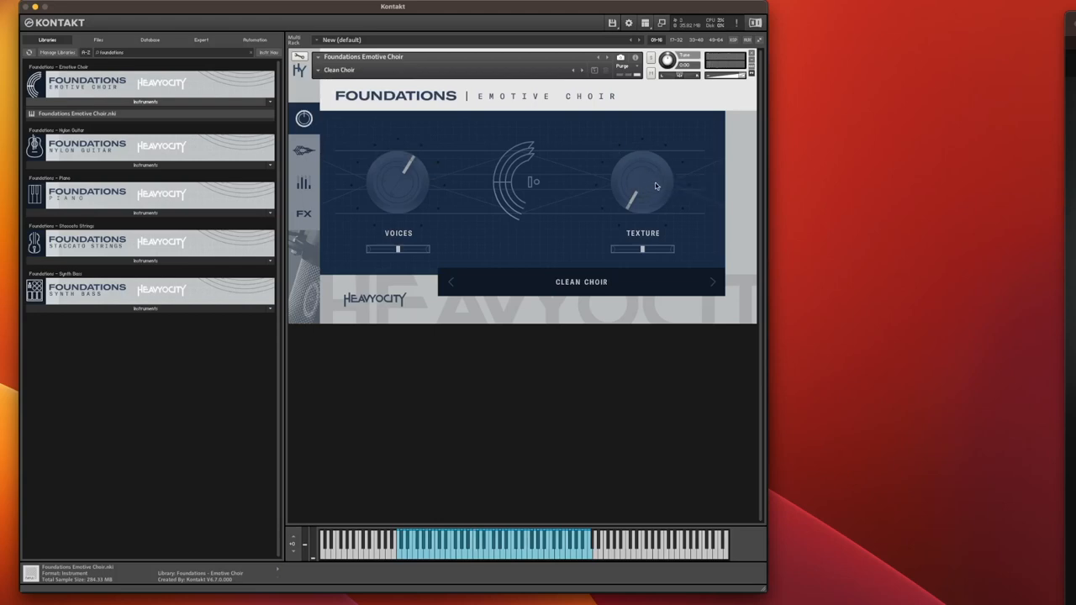
Sweep the Clean Choir Texture level between -39.5 and 1.4 dB, leaving it raised.
drag(643, 185, 639, 183)
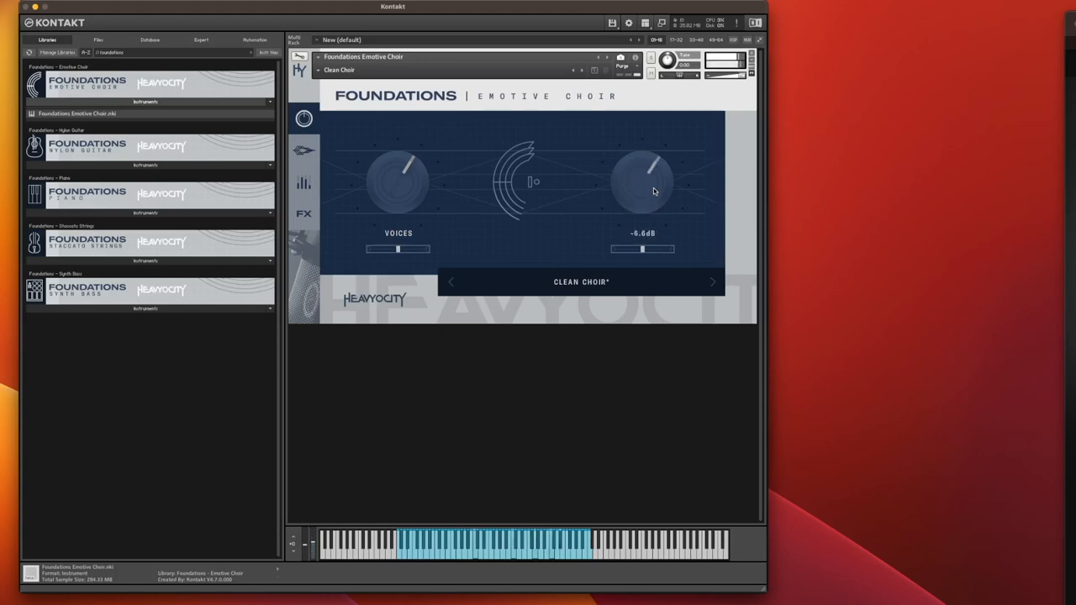
drag(644, 181, 647, 164)
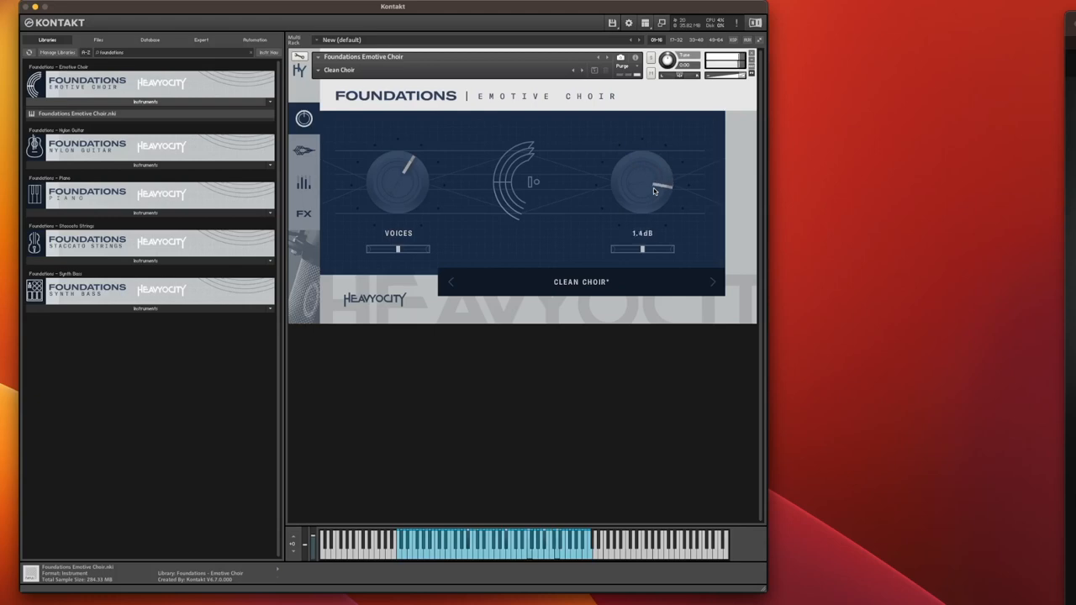
drag(643, 183, 643, 202)
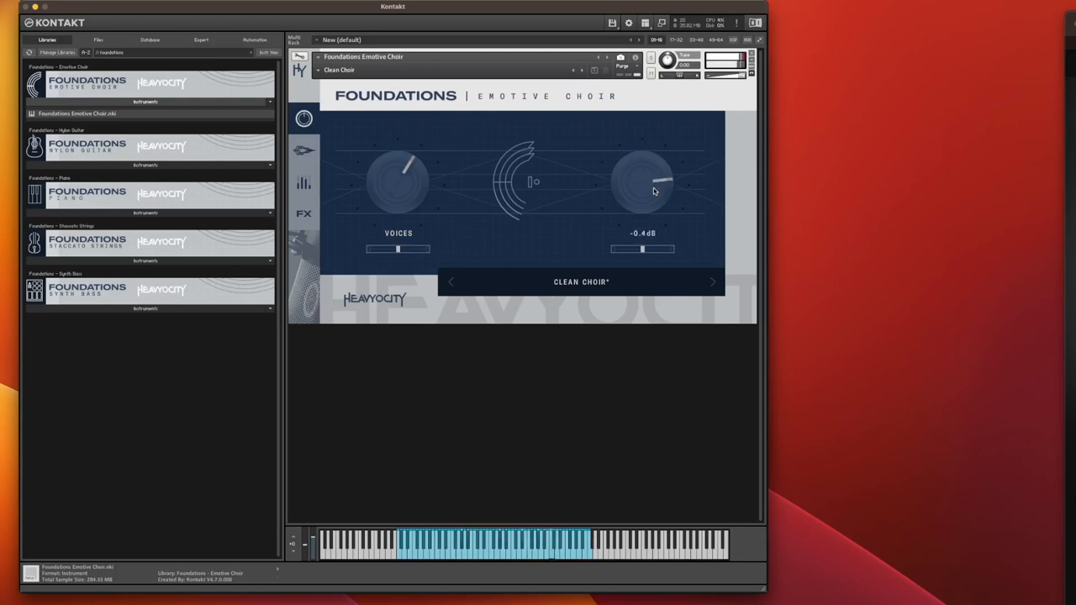
drag(643, 181, 652, 164)
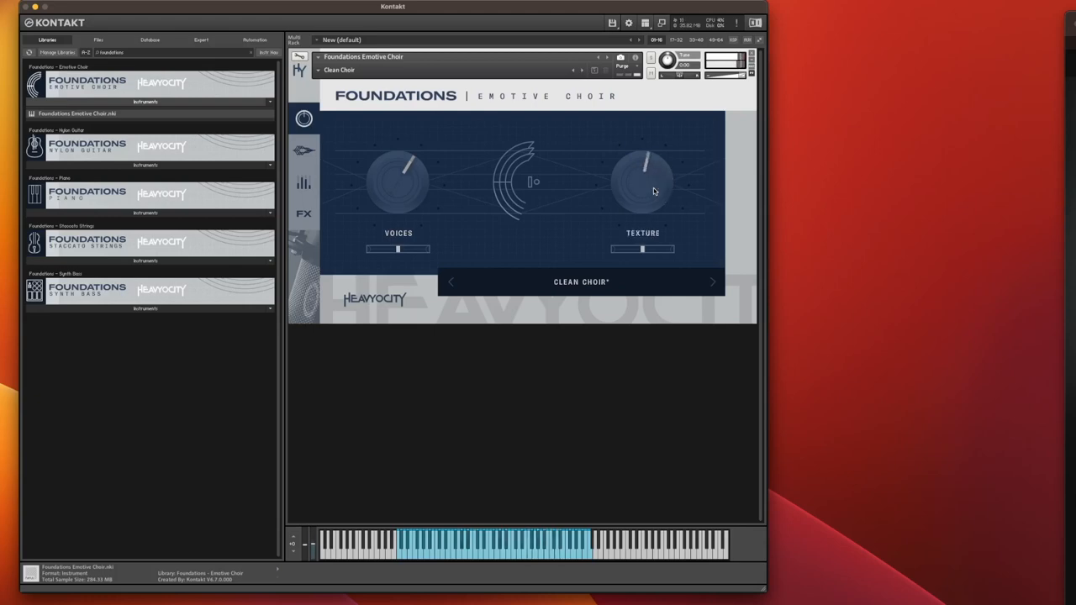
drag(643, 176, 622, 189)
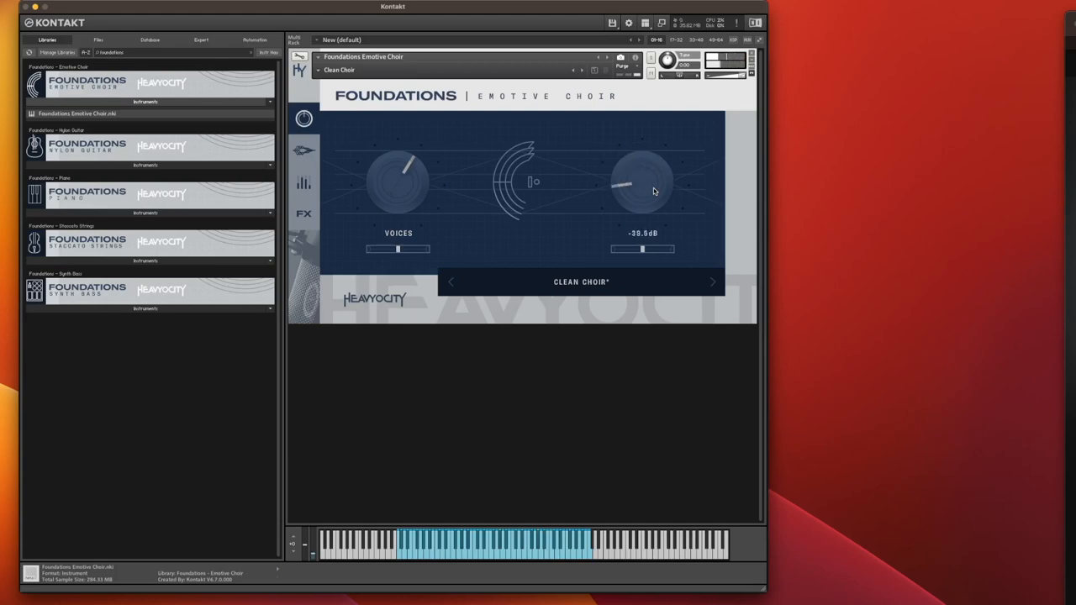
drag(643, 181, 660, 173)
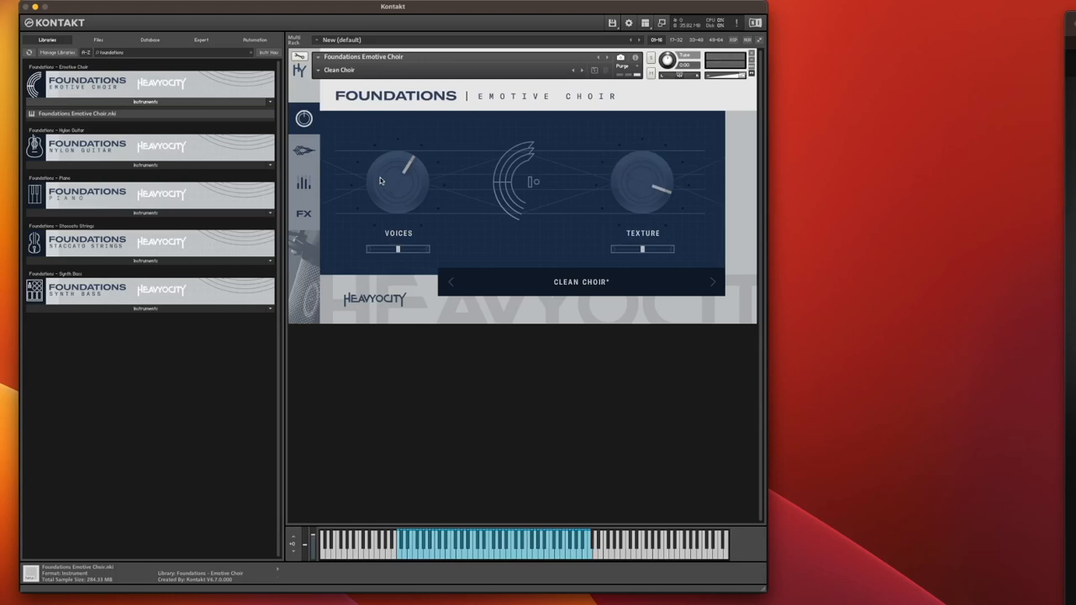
mouse_move(397, 176)
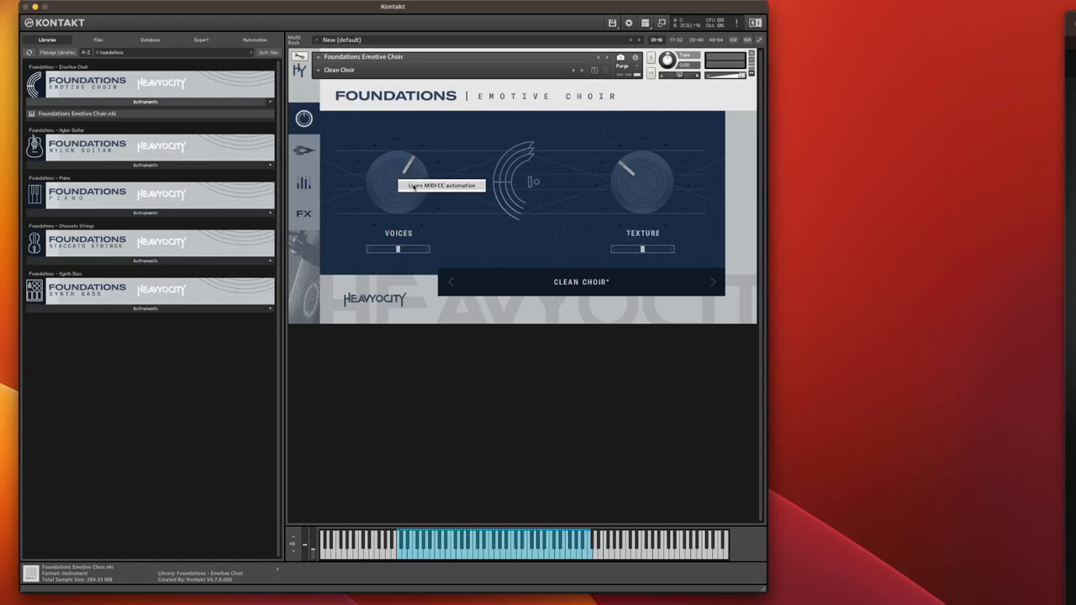
mouse_move(420, 196)
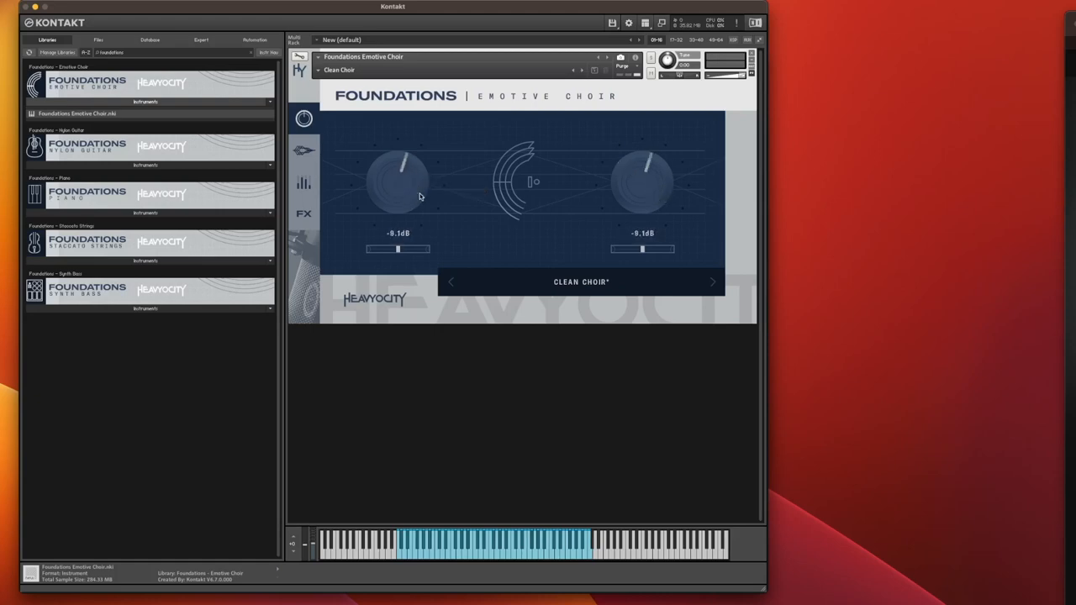
Move the linked Voices and Texture levels through -9.1 and -5.0 dB, ending at -12.6 dB.
drag(397, 176, 397, 202)
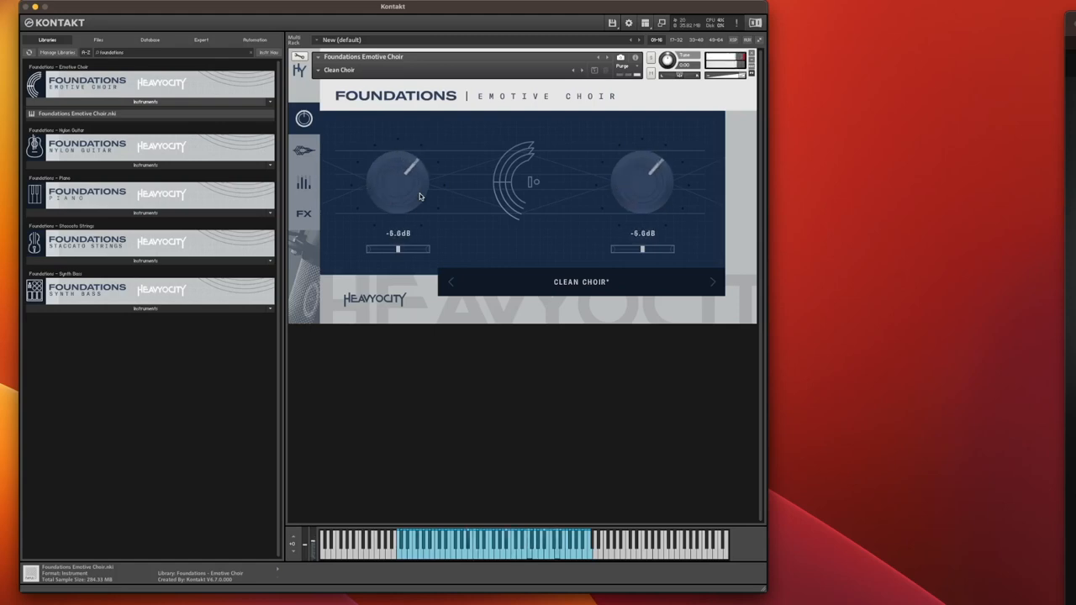
drag(400, 177, 400, 202)
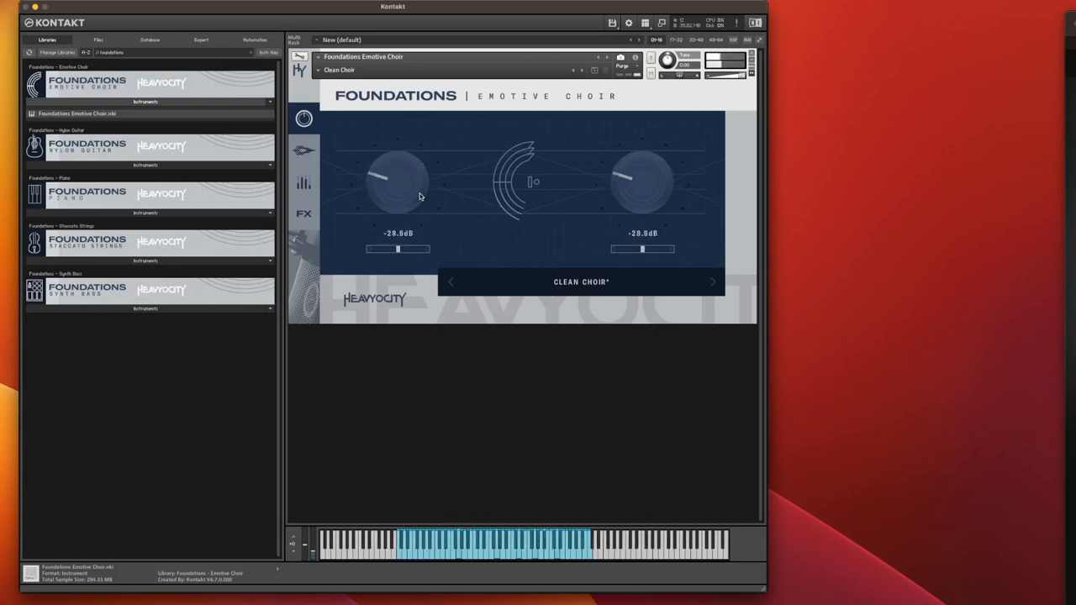
drag(397, 176, 398, 151)
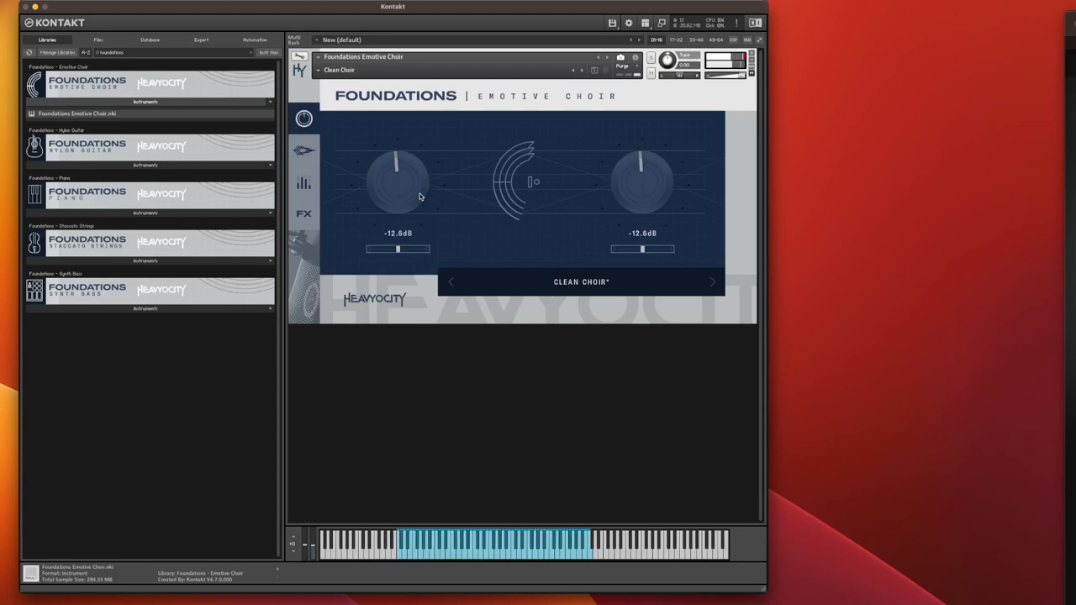